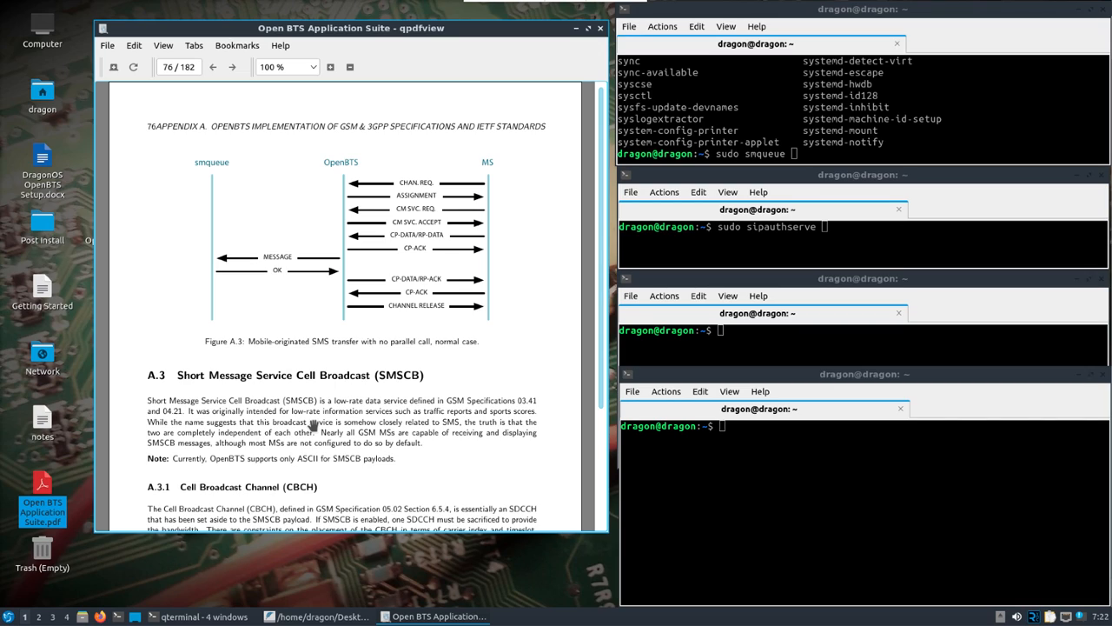
Scroll the OpenBTS manual from page 76 to page 77's CREATE TABLE SMSCB schema.
scroll("down", 3)
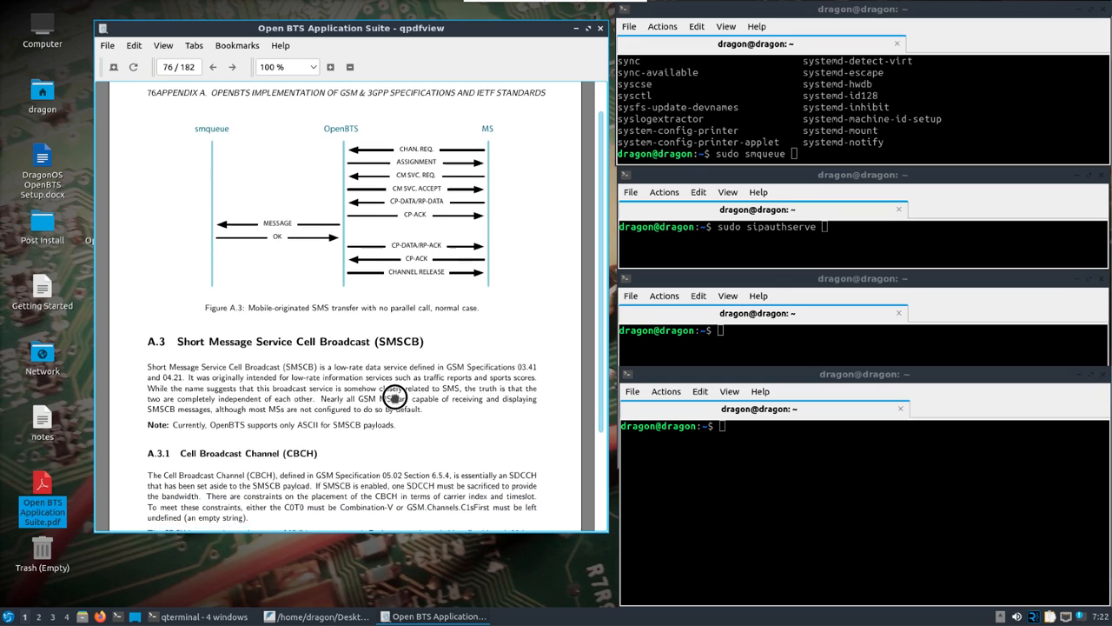
scroll("down", 3)
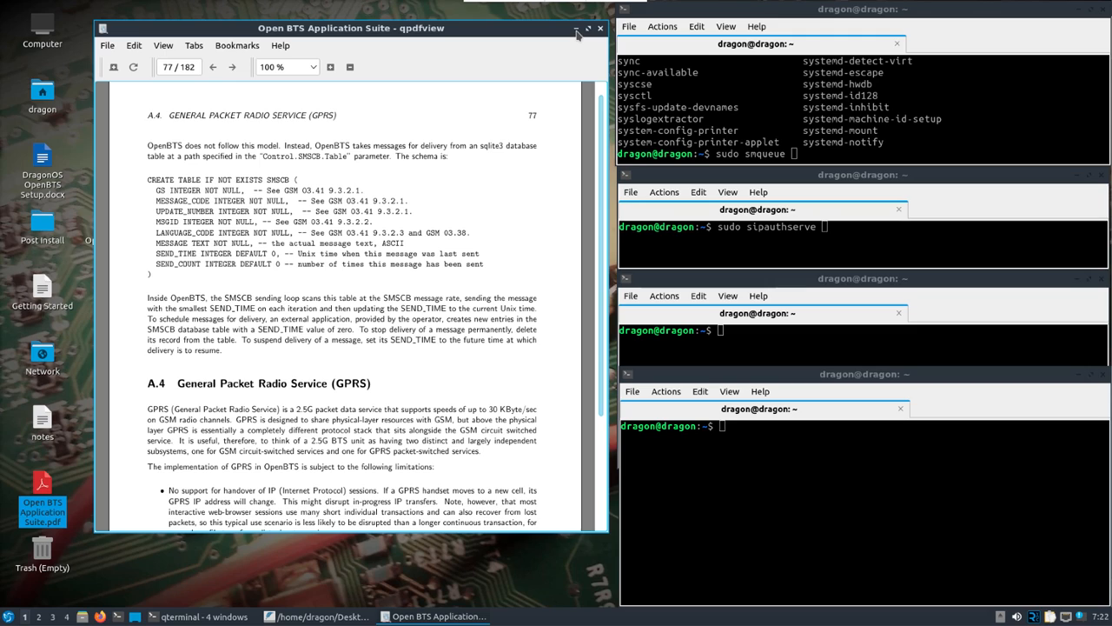
Hide the PDF viewer and select the 1210 message code in the OpenBTS Notes SQL.
left_click(598, 29)
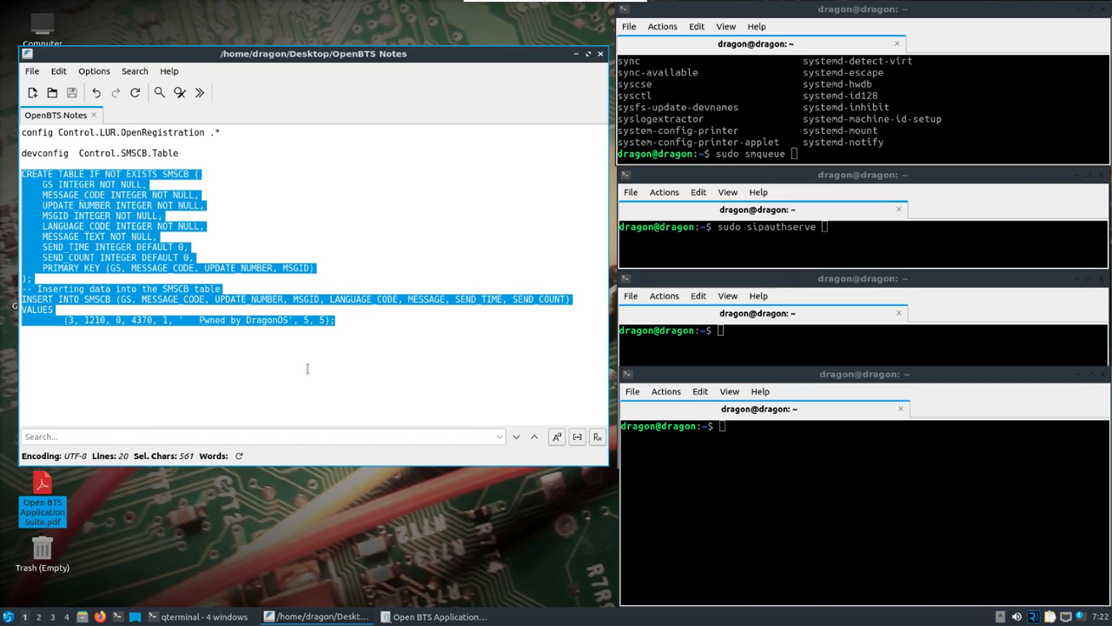
left_click(335, 320)
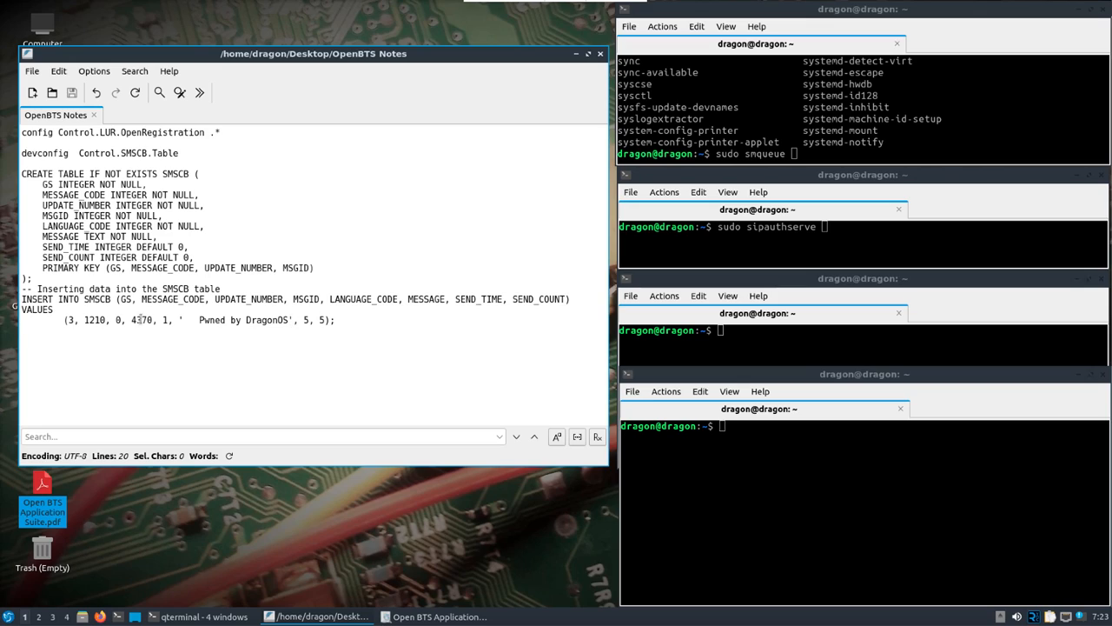
left_click_drag(169, 319, 195, 320)
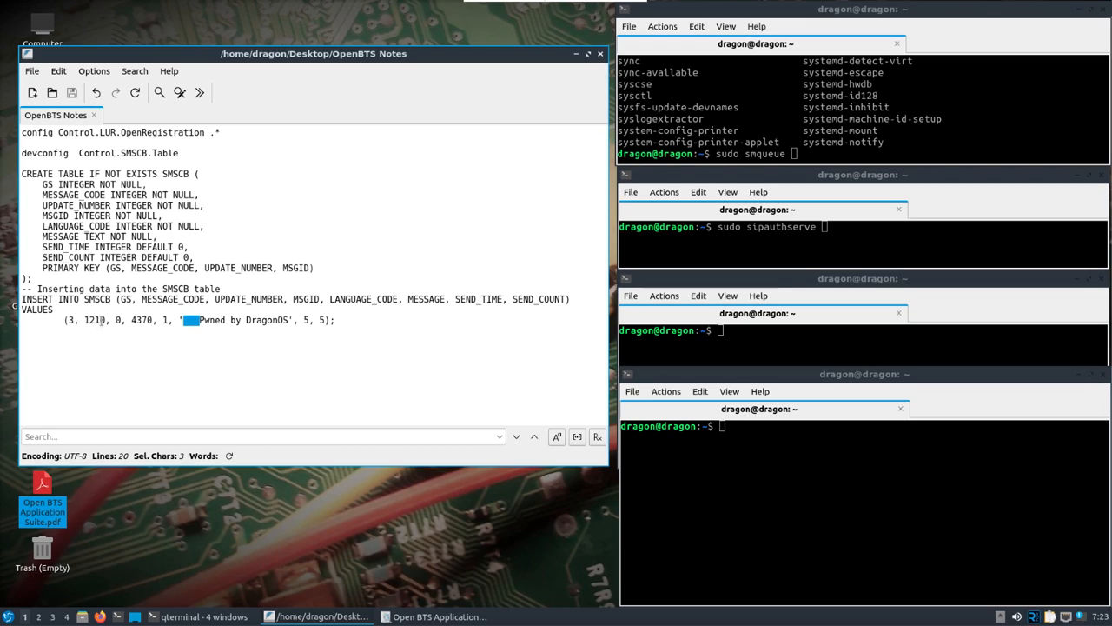
double_click(93, 320)
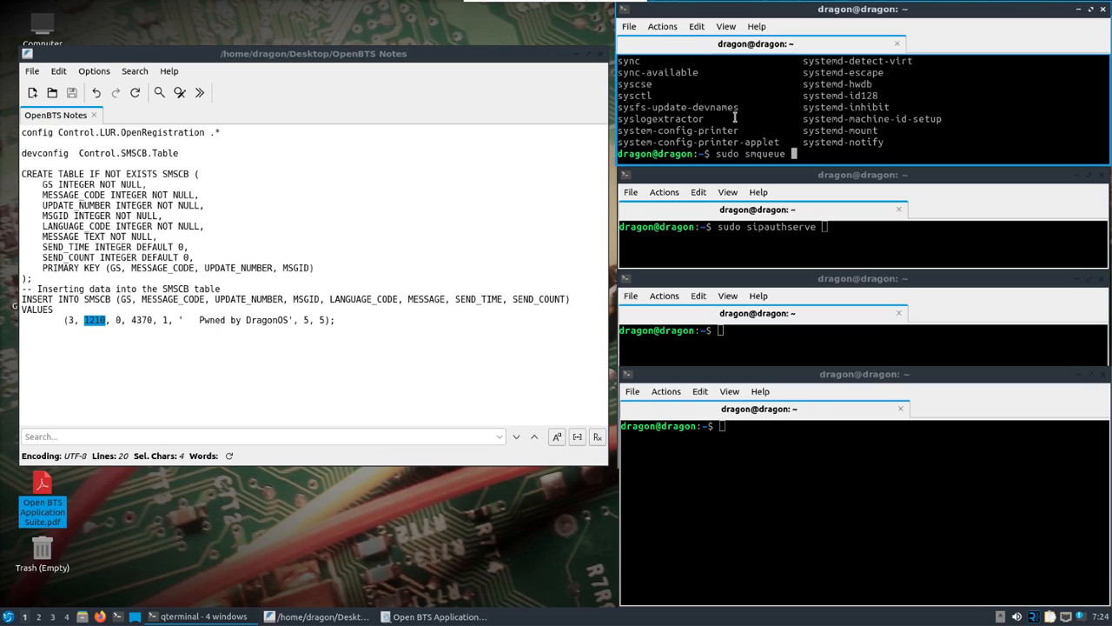
Launch smqueue, then run sudo ./OpenBTS from /usr/src/OpenBTS with the password.
key("Return")
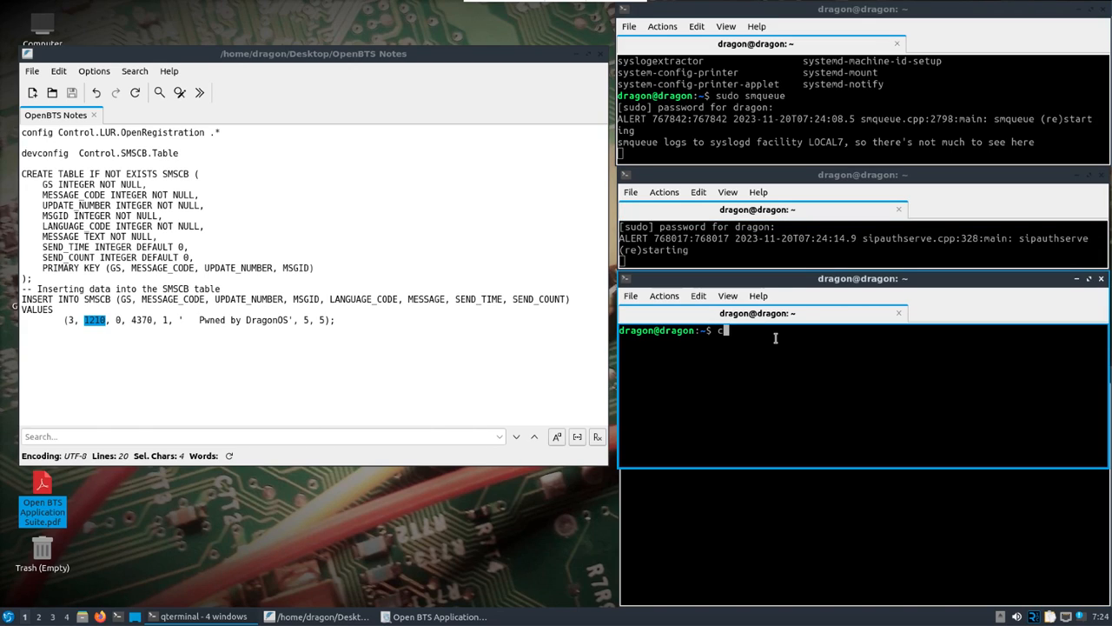
type("d /usr/src/OpenBTS/")
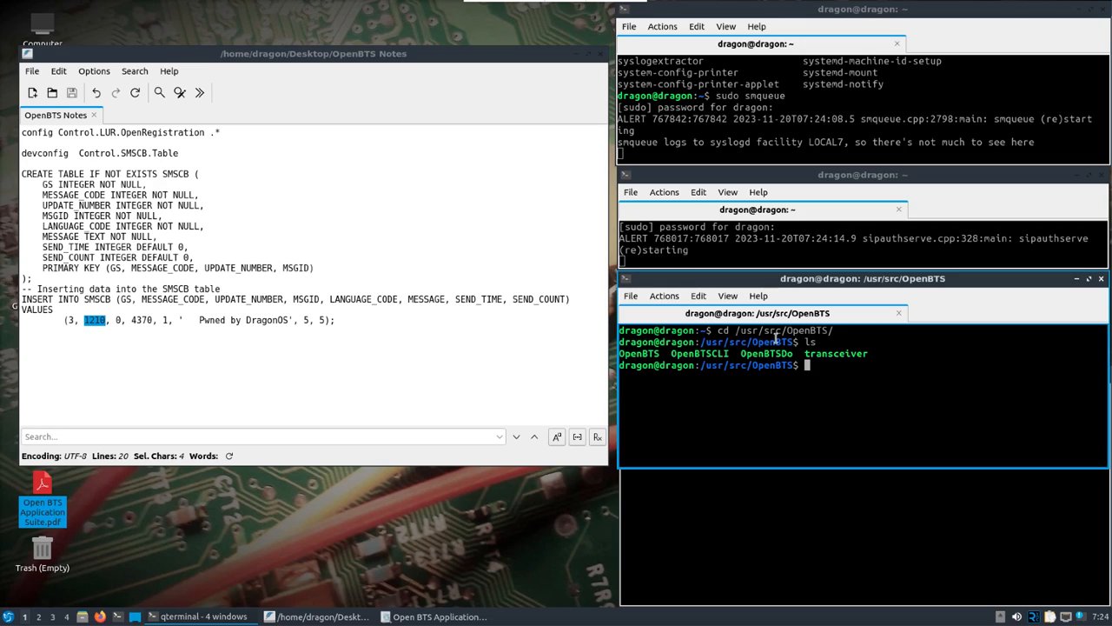
type("sudo .")
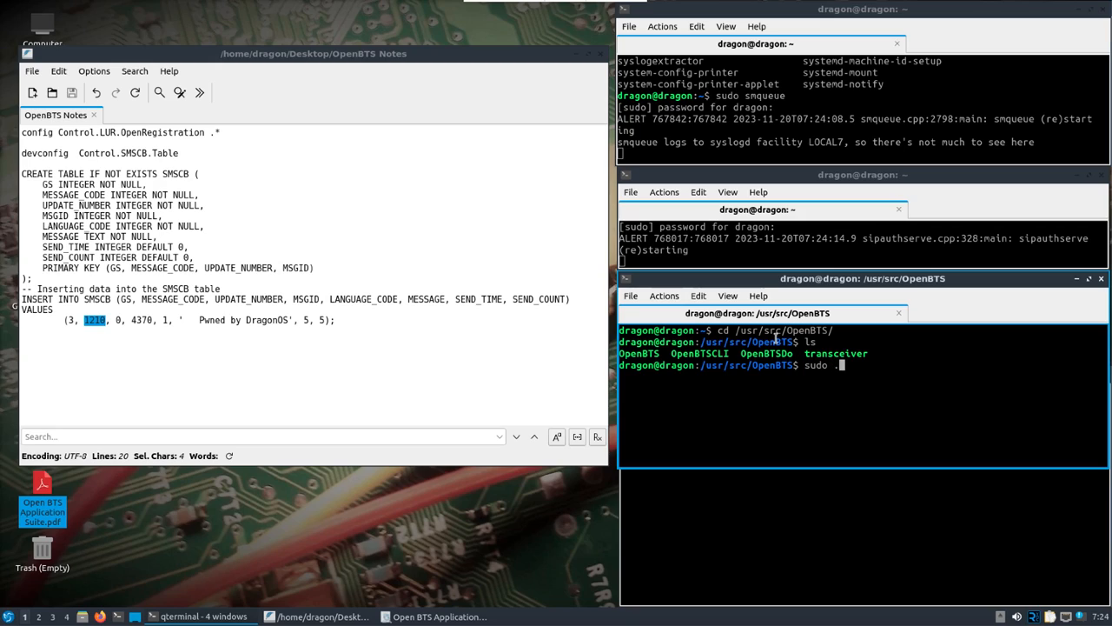
type("/OpenBTS")
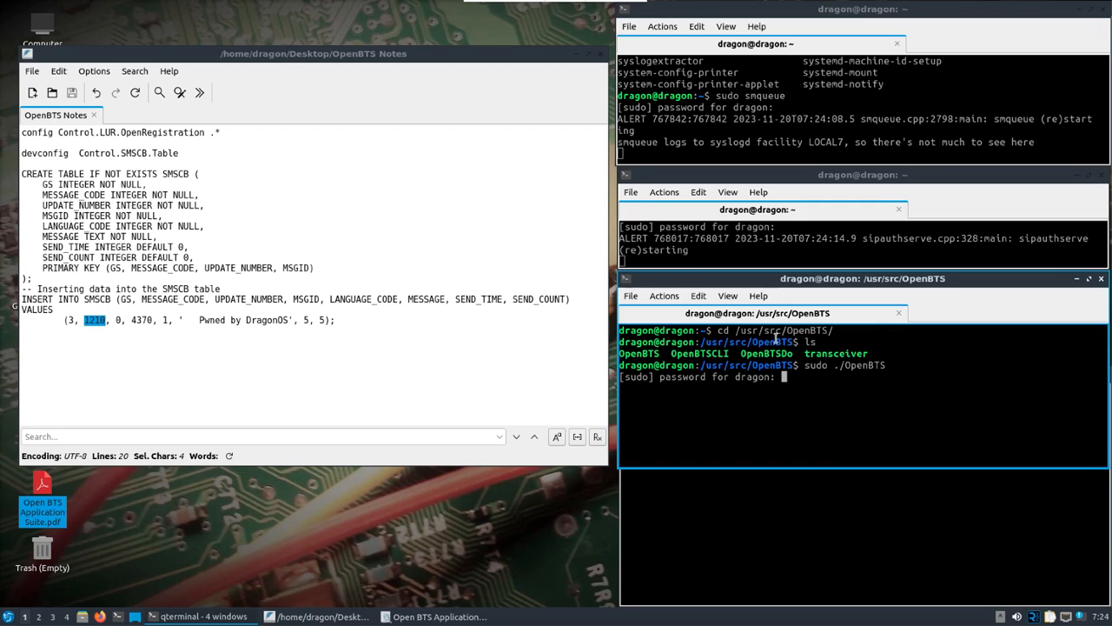
key("Return")
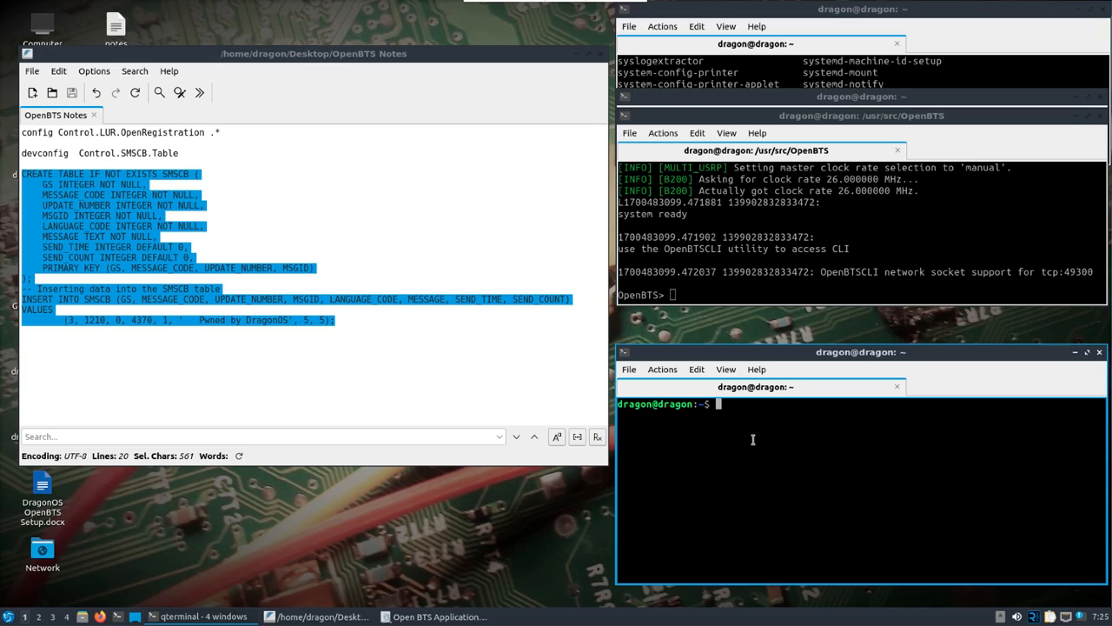
Start OpenBTSCLI from /usr/src/OpenBTS and open a second terminal window.
type("cd /usr/src/OpenBTS/")
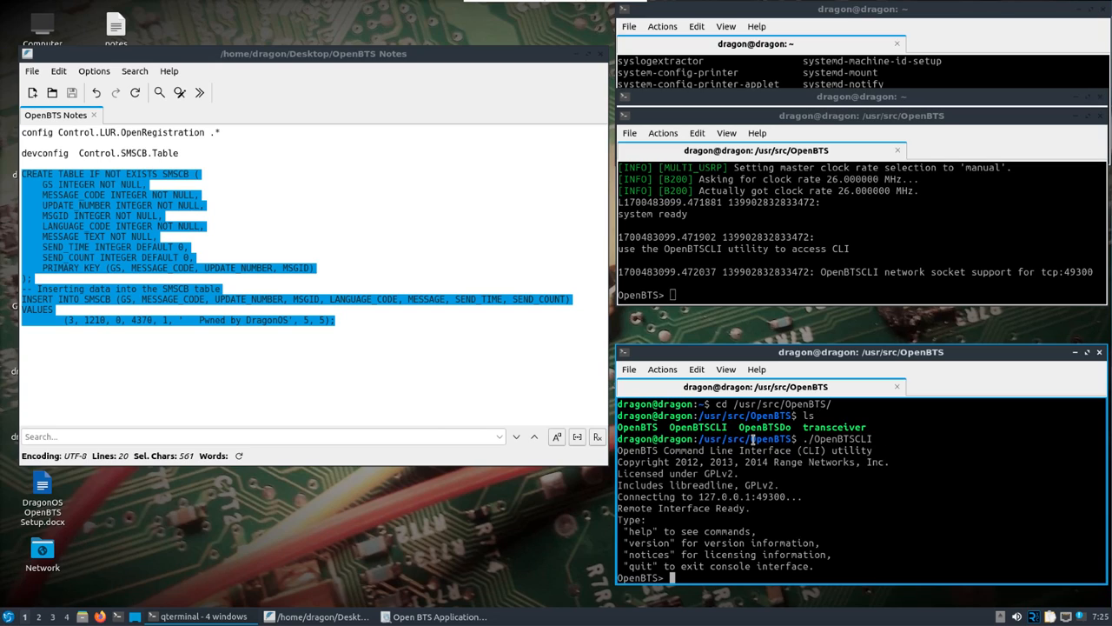
mouse_move(712, 346)
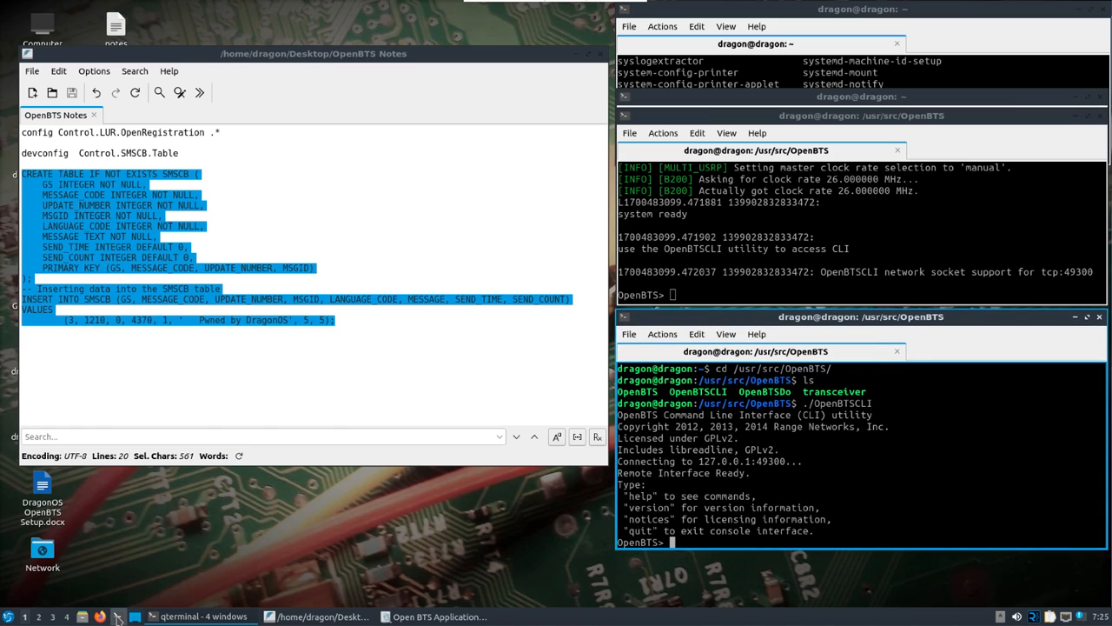
left_click(118, 614)
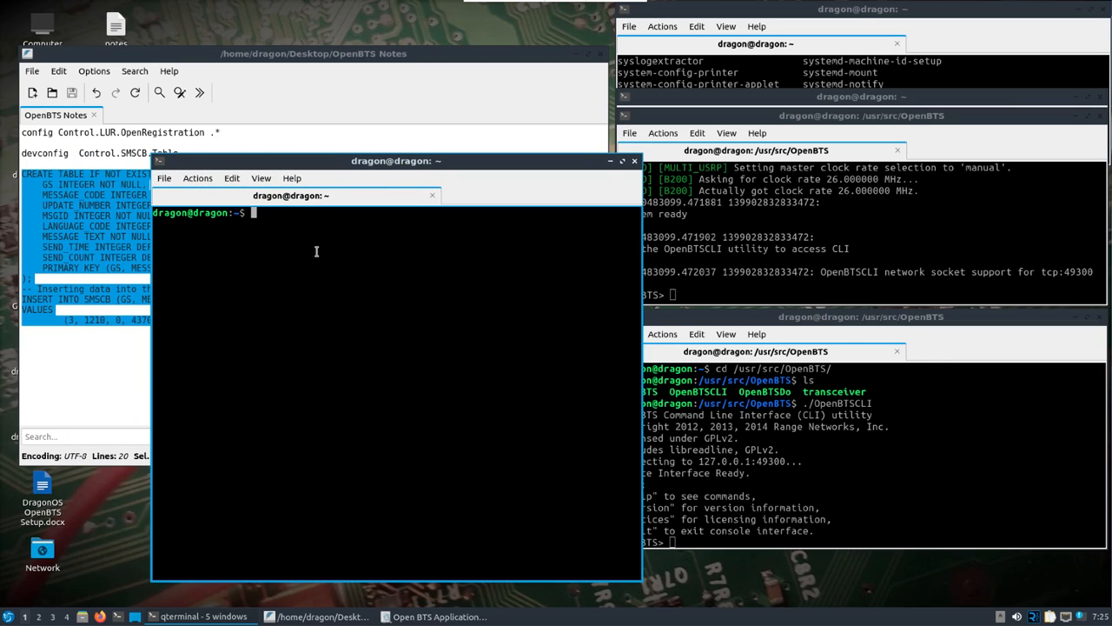
Paste the SMSCB table and 'Pwned by DragonOS' insert SQL into sqlite3, then exit.
type("sqlite3")
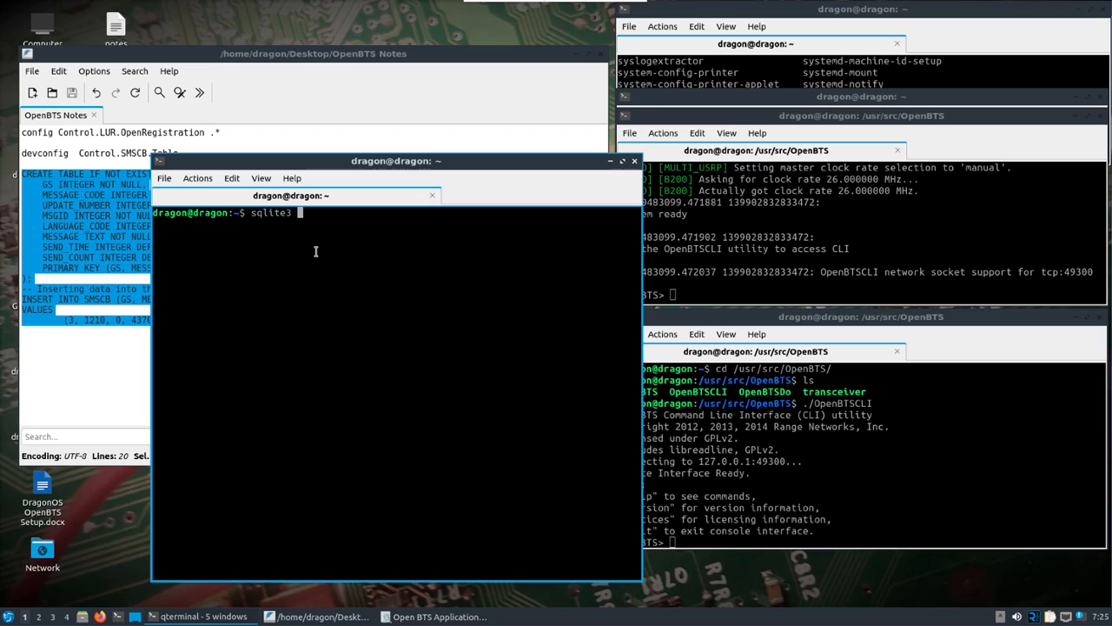
key("Return")
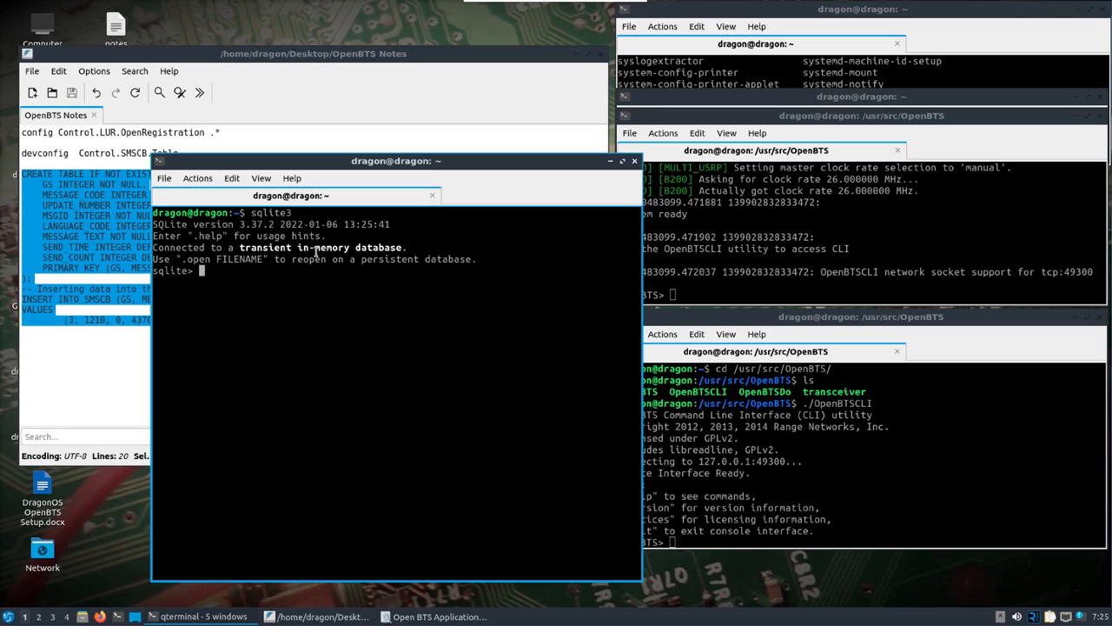
mouse_move(343, 163)
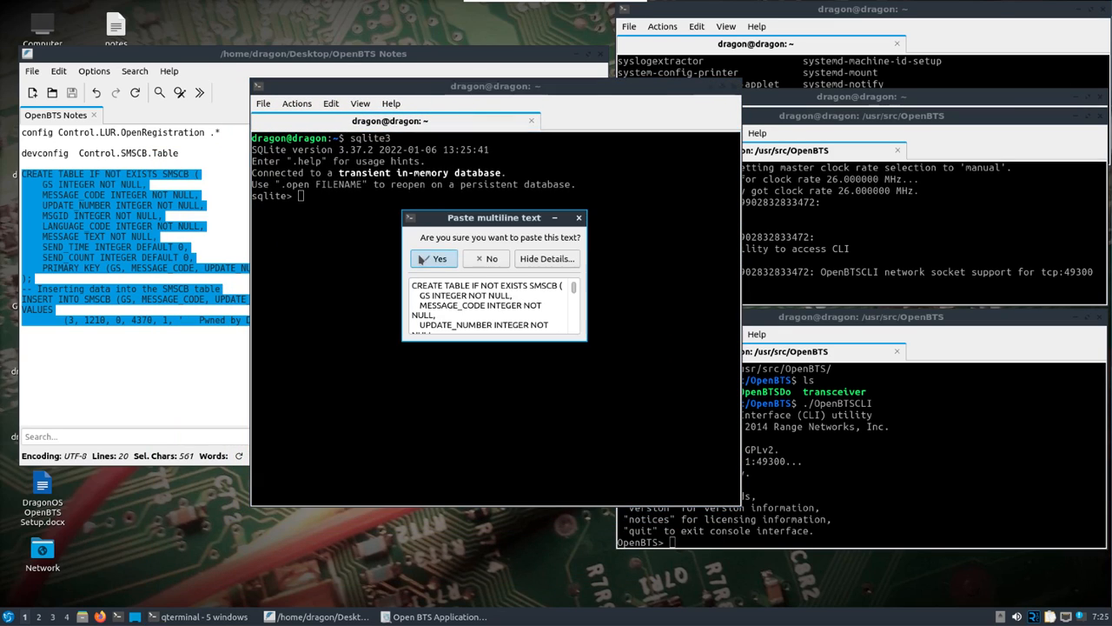
left_click(433, 258)
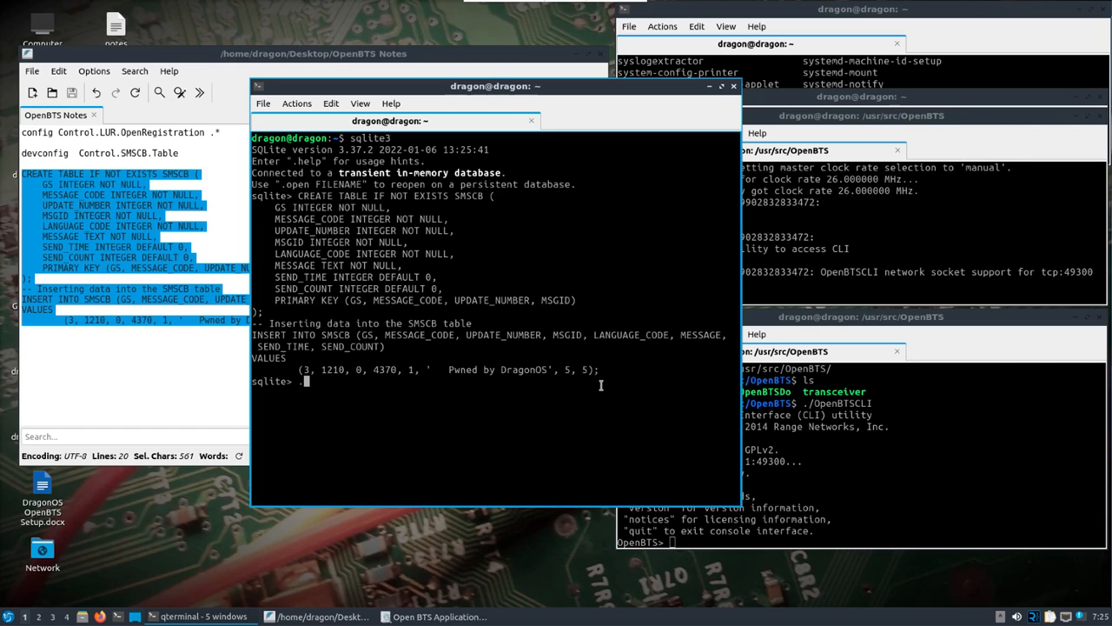
type(".exit")
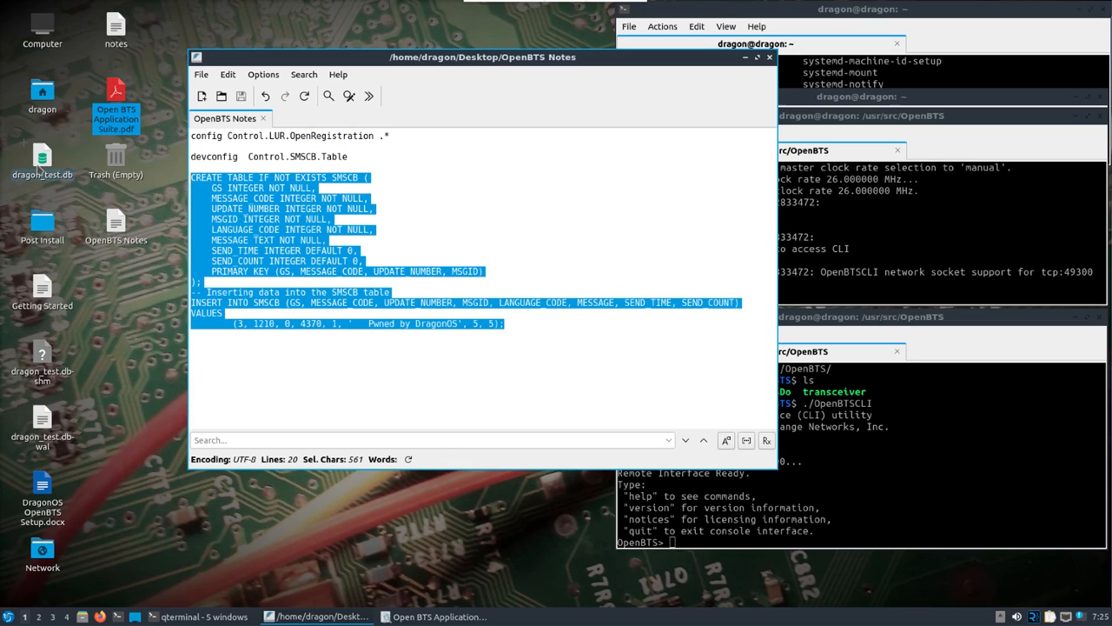
mouse_move(93, 167)
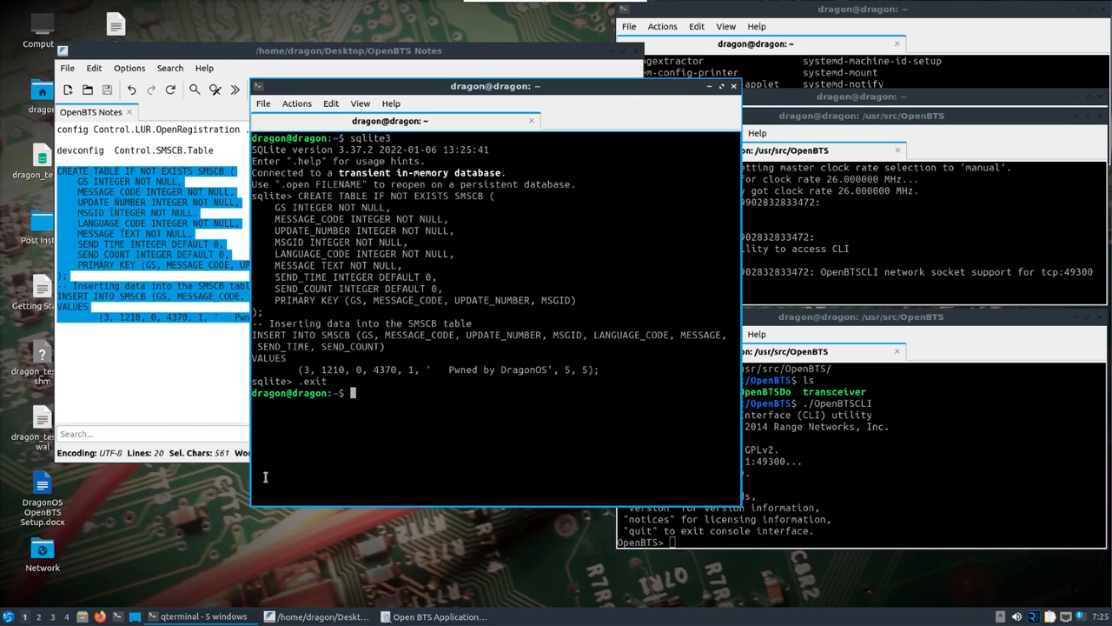
Discard a half-typed sqlite3 command and move the notes window to reveal desktop files.
type("sqlite3")
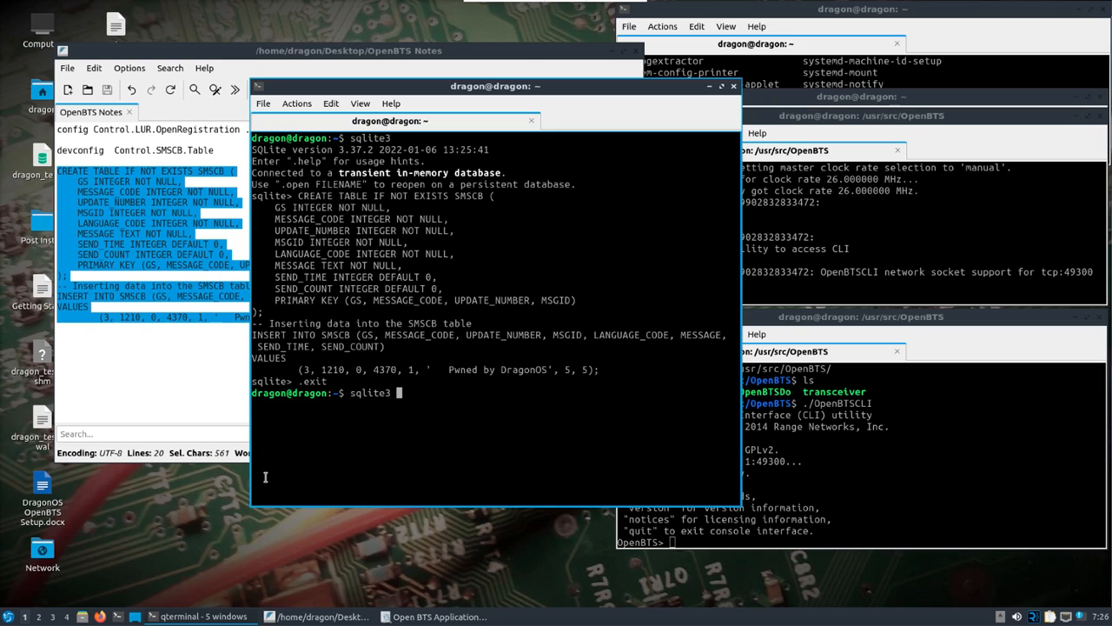
key("BackSpace")
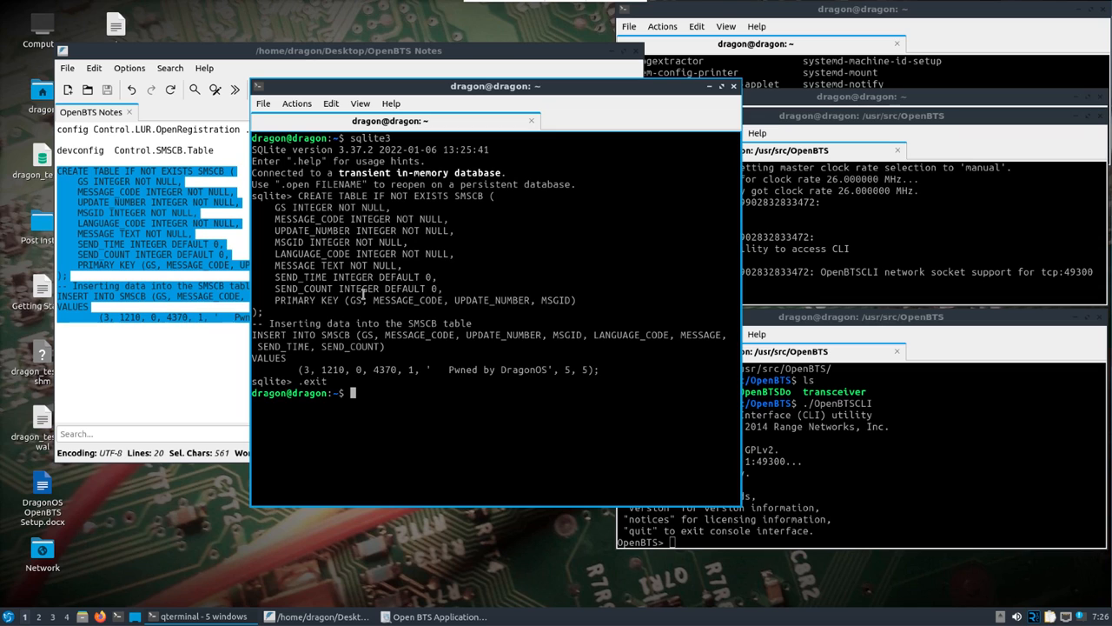
left_click_drag(495, 86, 537, 135)
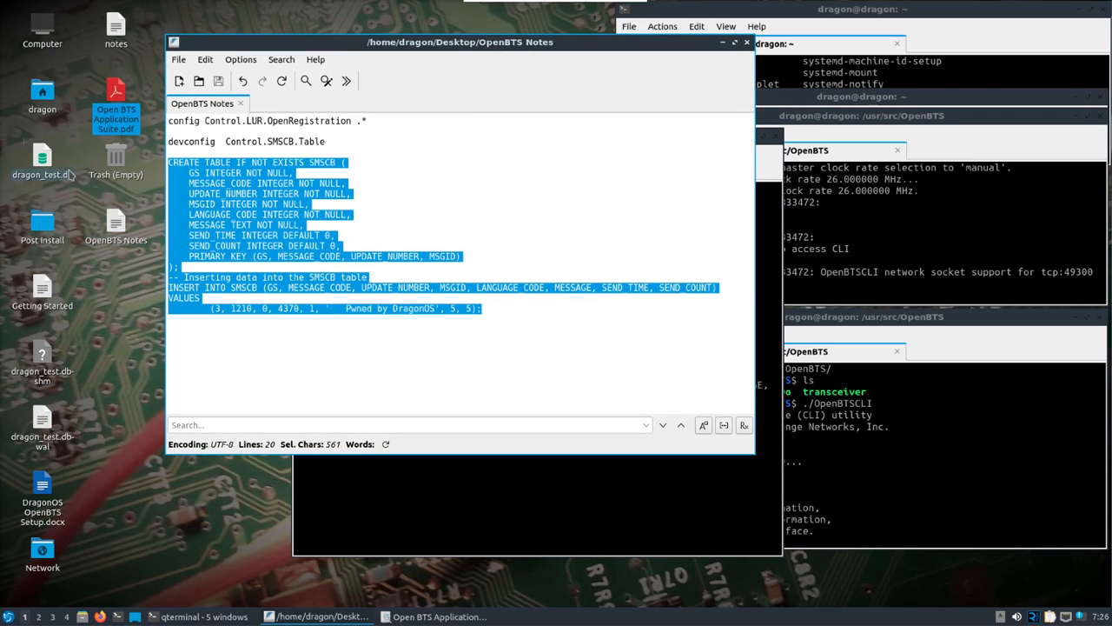
Select dragon_test.db and its -shm file on the desktop, and change to the Desktop folder.
left_click(43, 150)
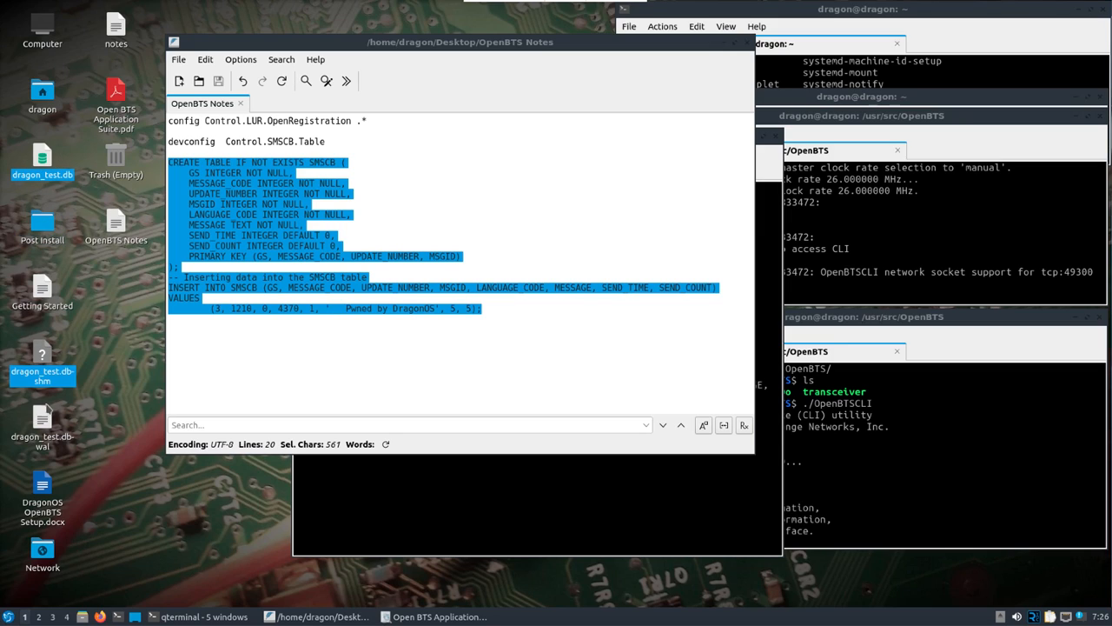
left_click(41, 443)
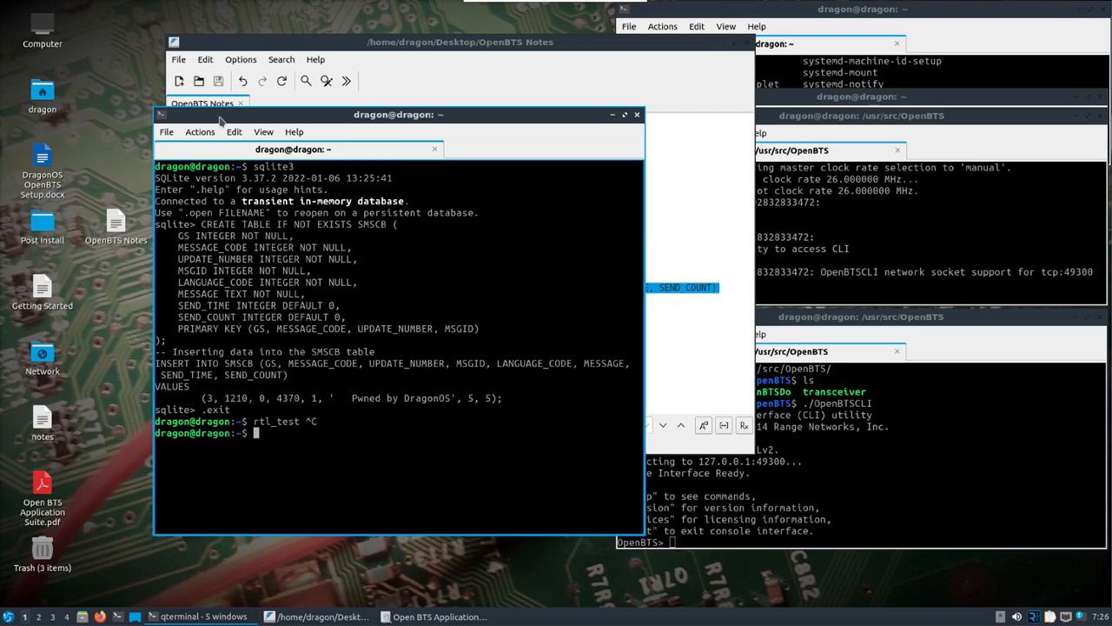
type("cd Desktop/")
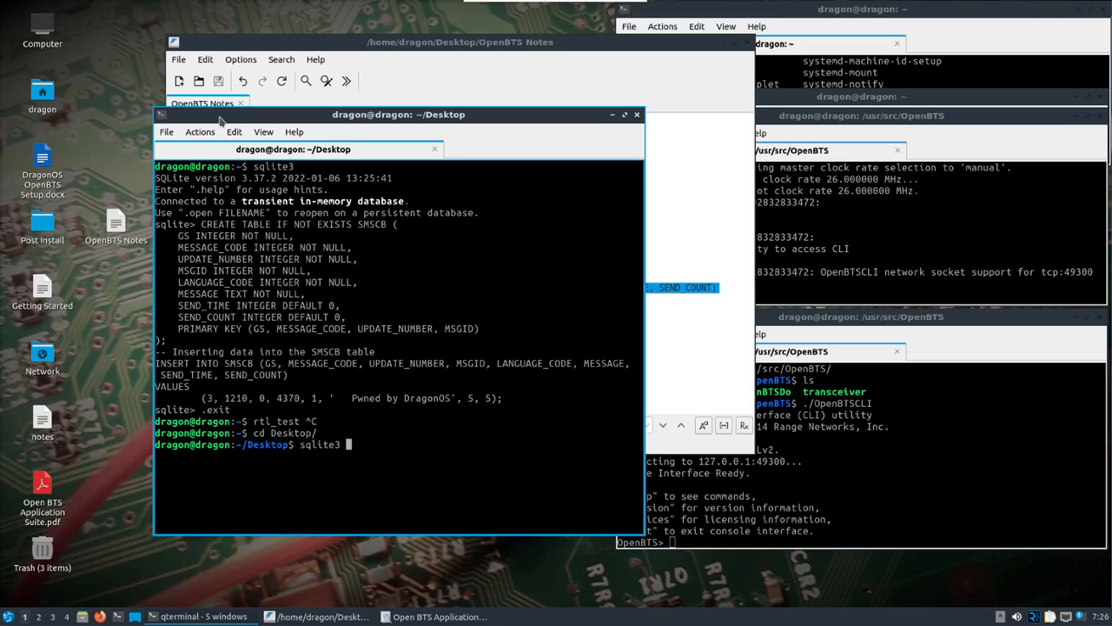
Create dragon_test2.db with the SMSCB table and 'Pwned by DragonOS' row, then quit SQLite.
type("dragon")
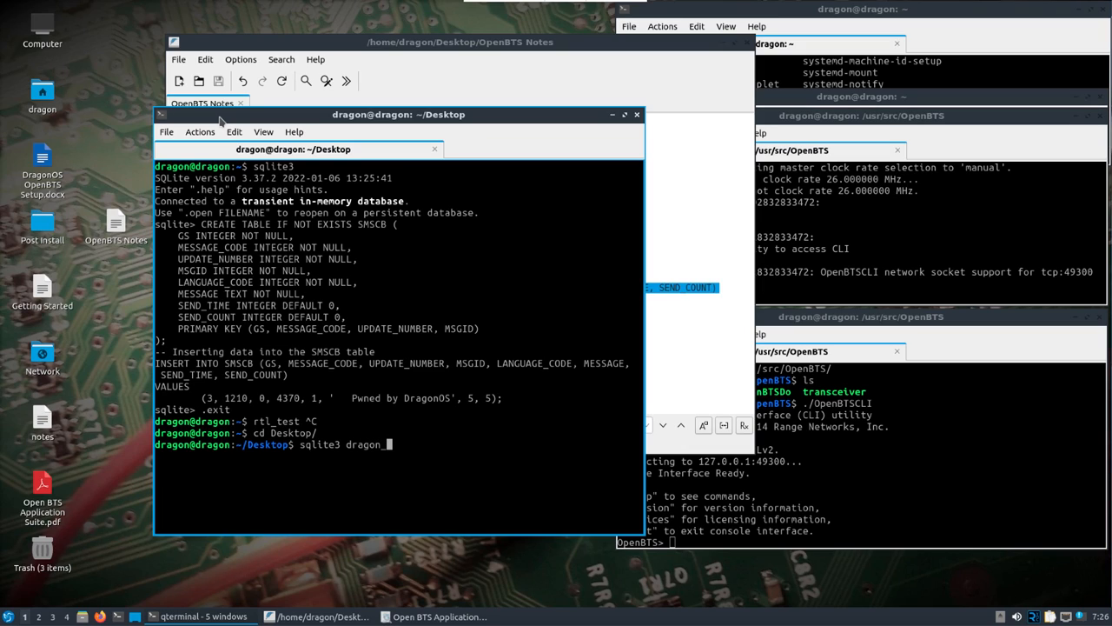
type("_test2.db")
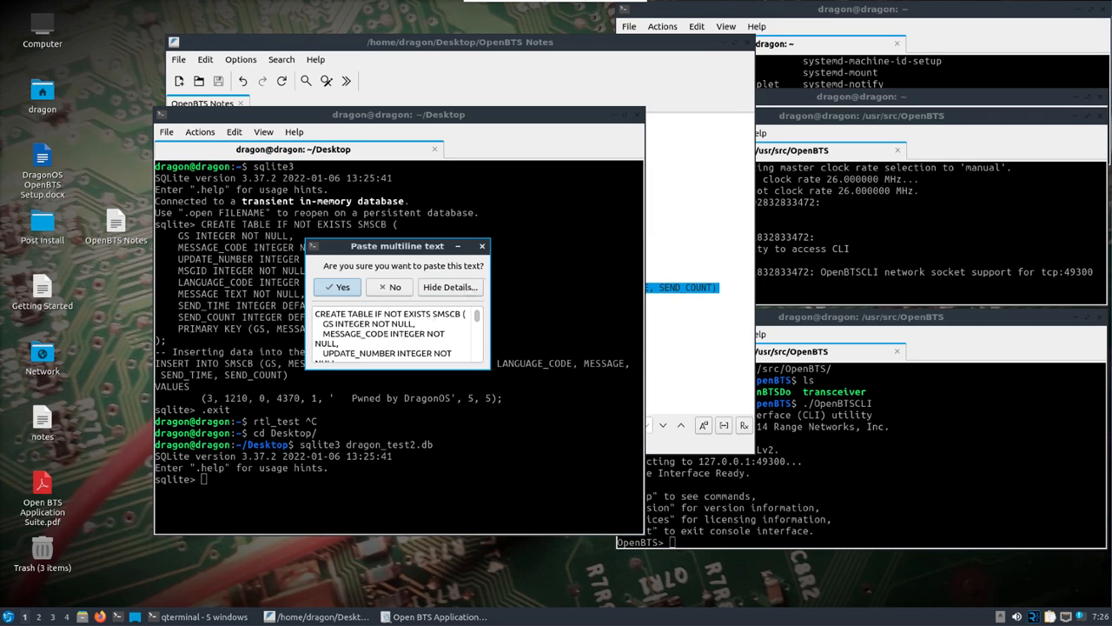
left_click(337, 287)
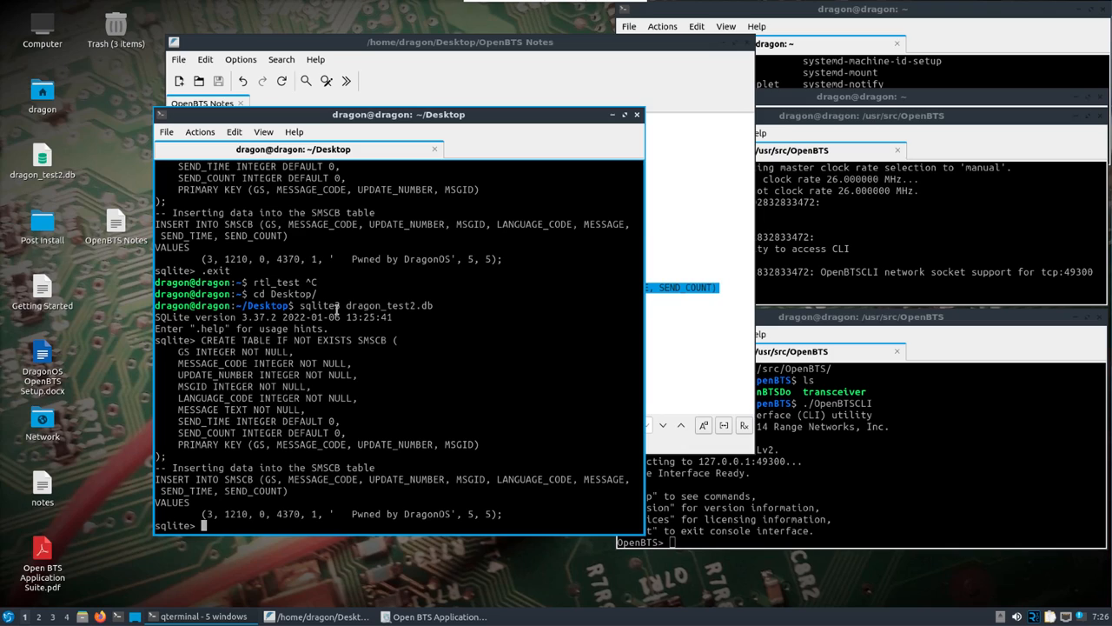
type(".exit")
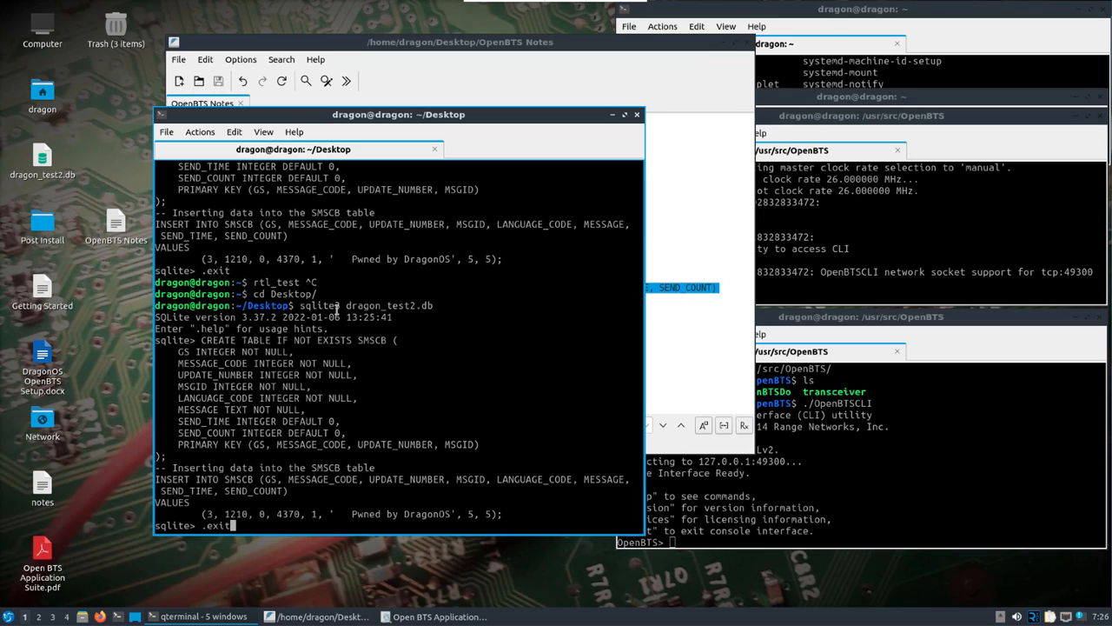
key("Return")
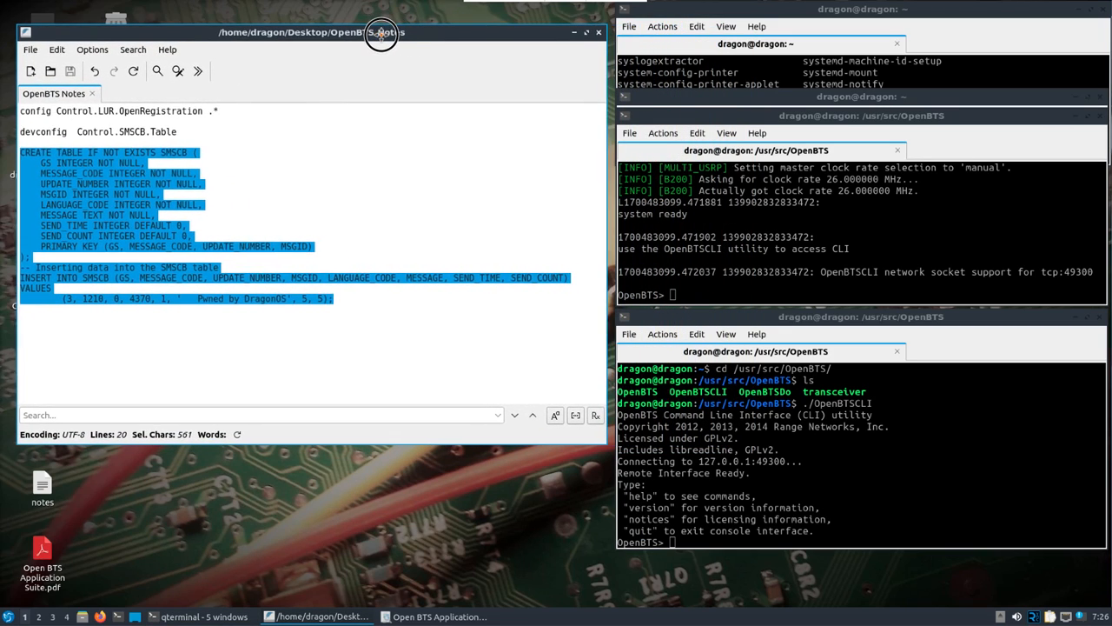
In OpenBTSCLI, set Control.SMSCB.Table to /home/dragon/Desktop/dragon_test2.db and type restart.
left_click(790, 489)
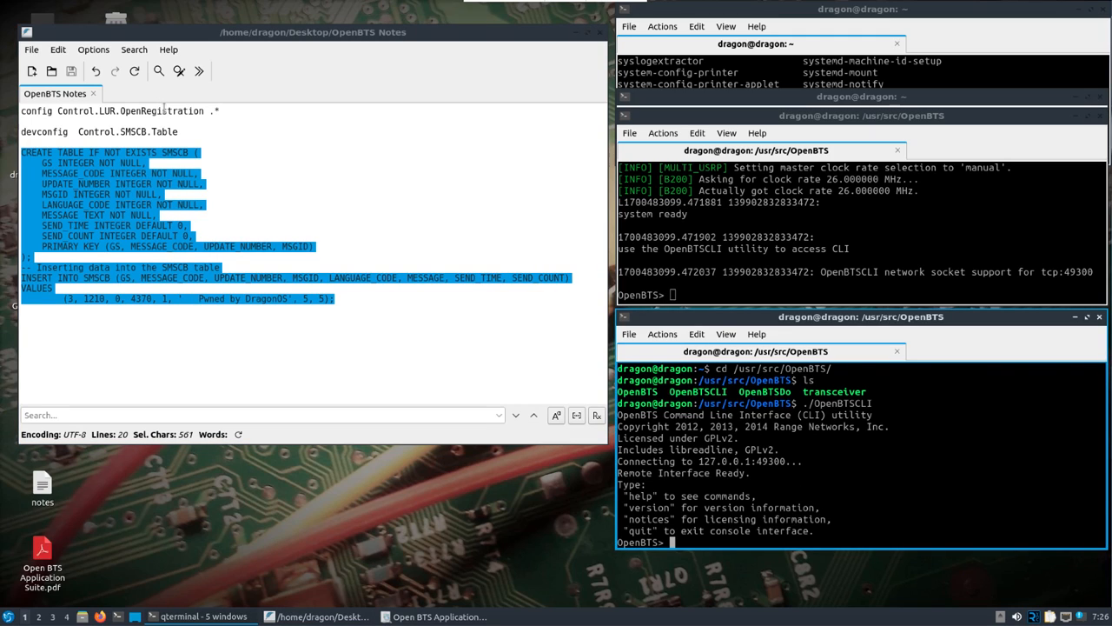
right_click(156, 111)
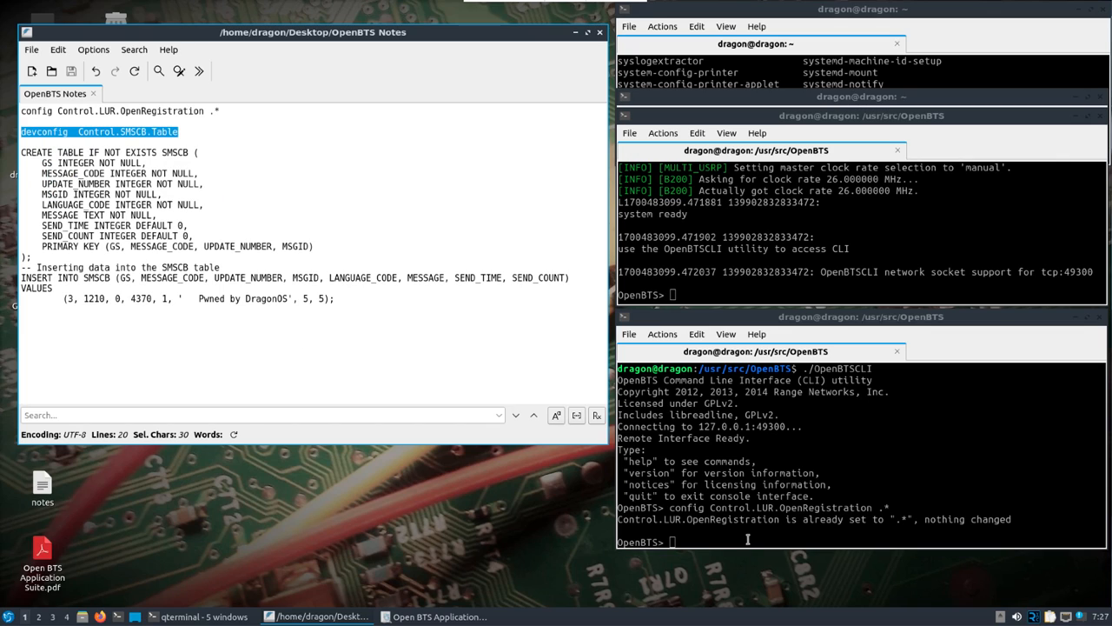
type("devconfig  Control.SMSCB.Table")
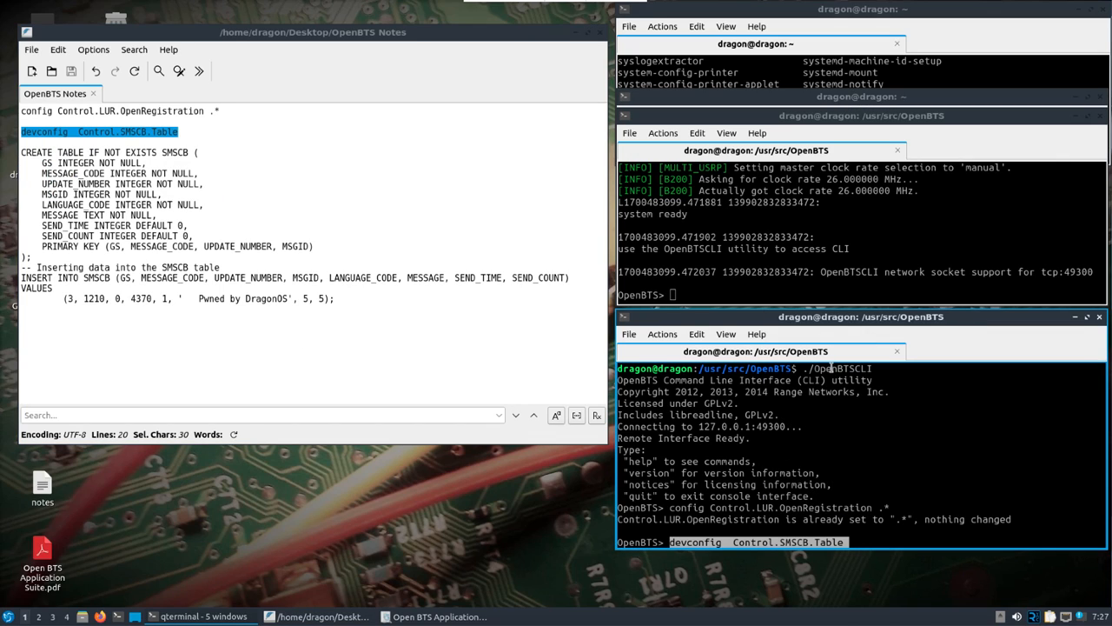
type("/")
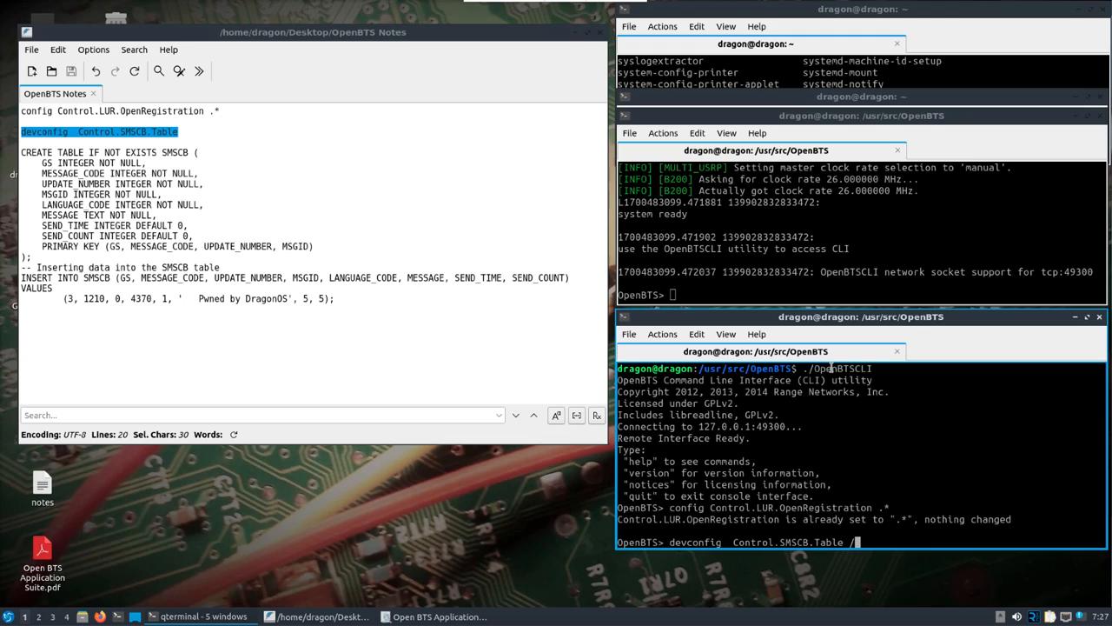
type("home/dragon/De")
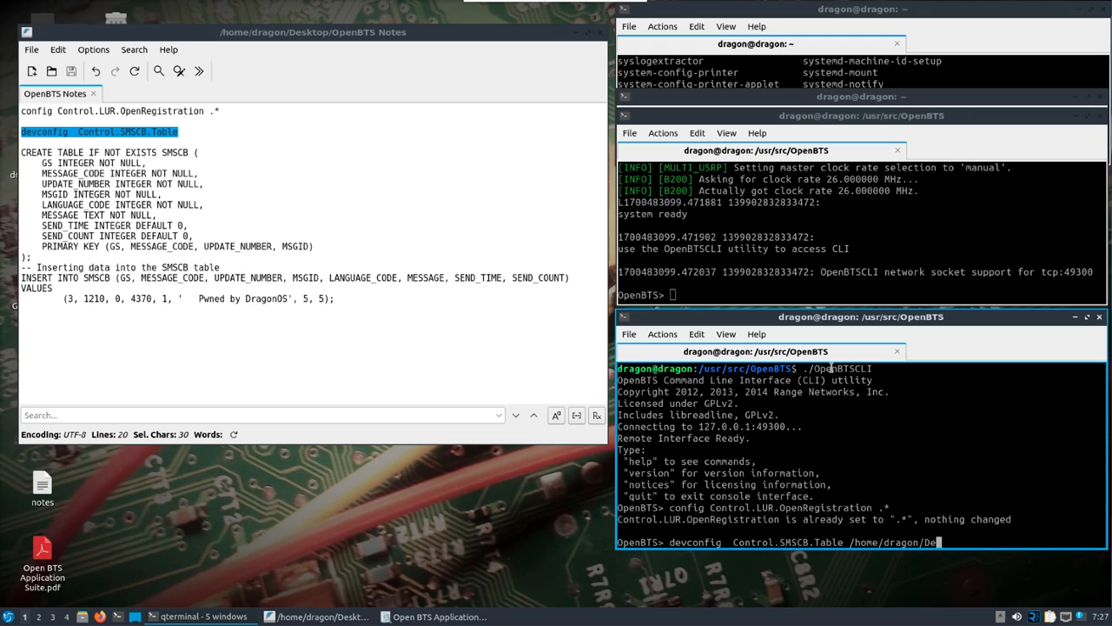
type("sktop/dragon_test2.db")
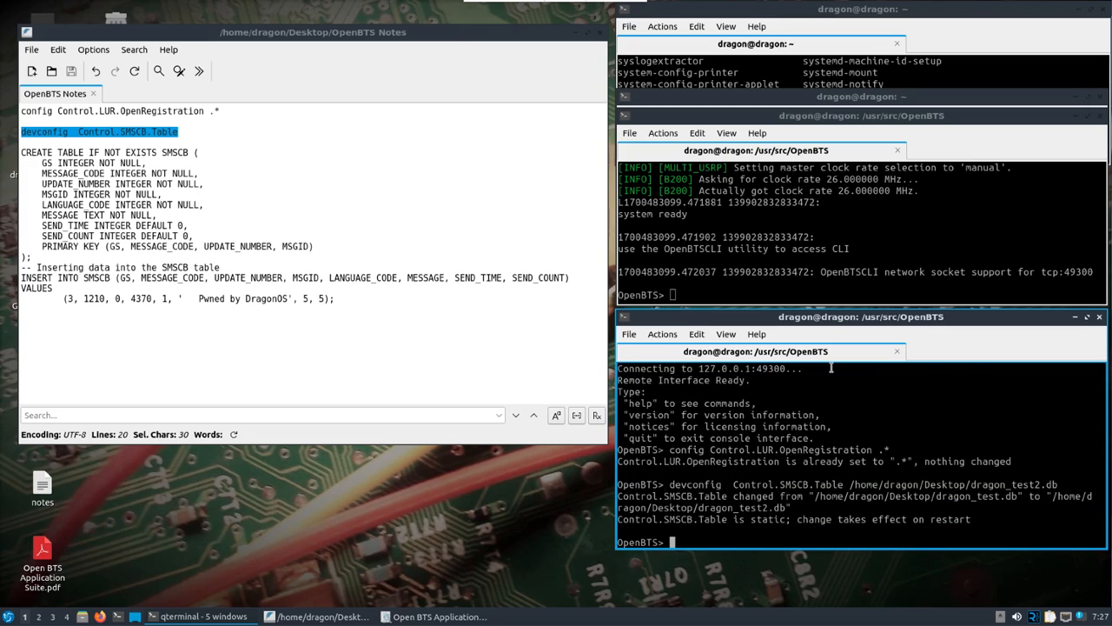
mouse_move(712, 404)
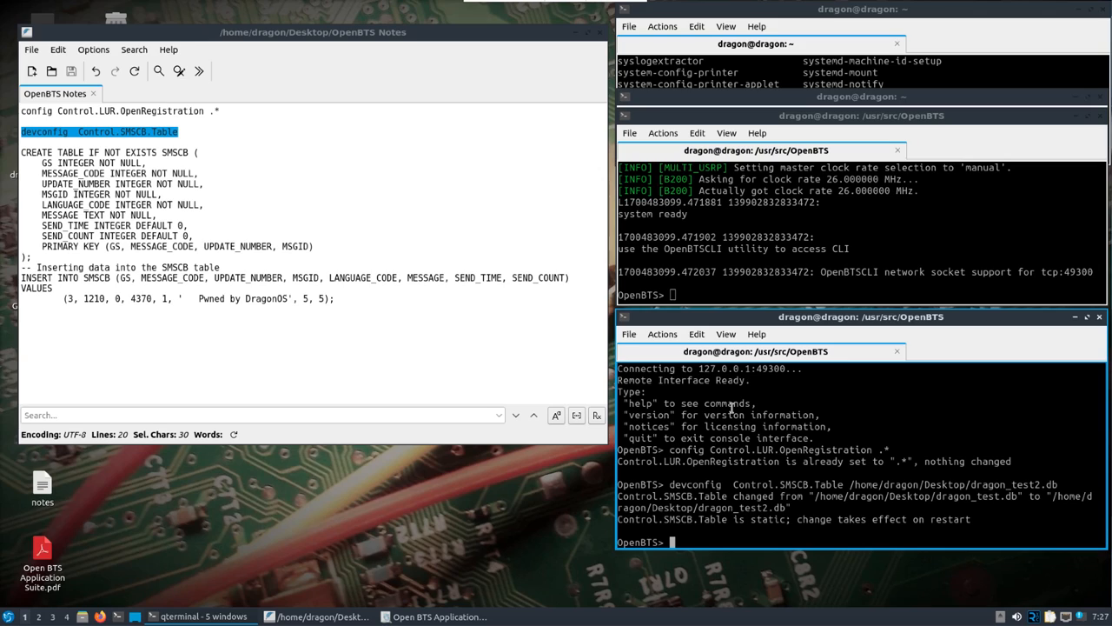
type("restart")
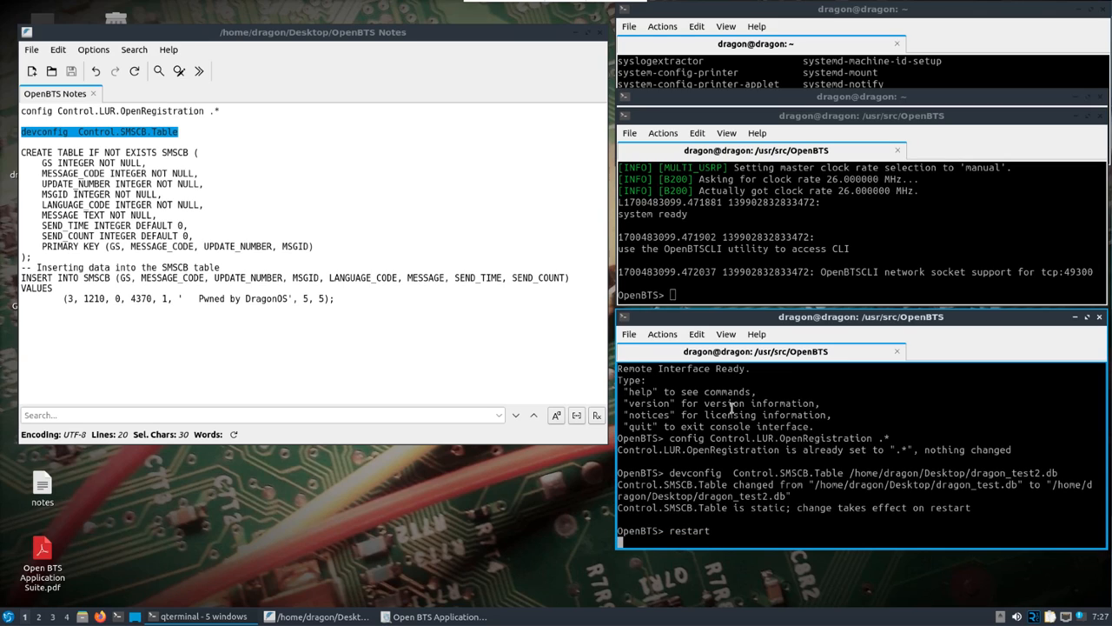
Restart OpenBTS and relaunch it with sudo ./OpenBTS.
key("Return")
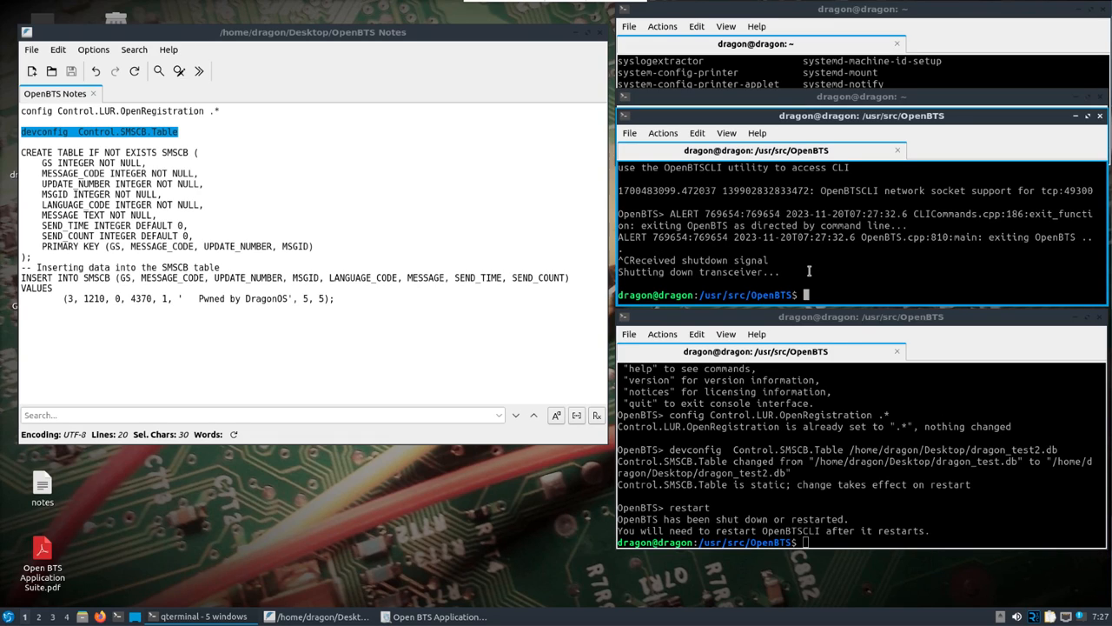
type("sudo ./OpenBTS")
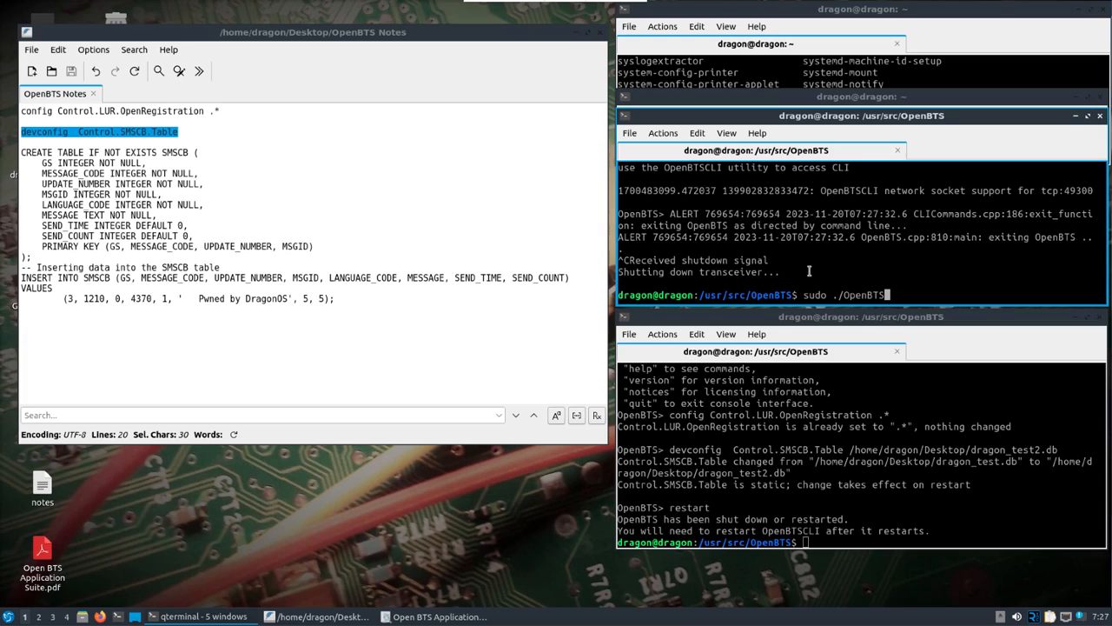
key("Return")
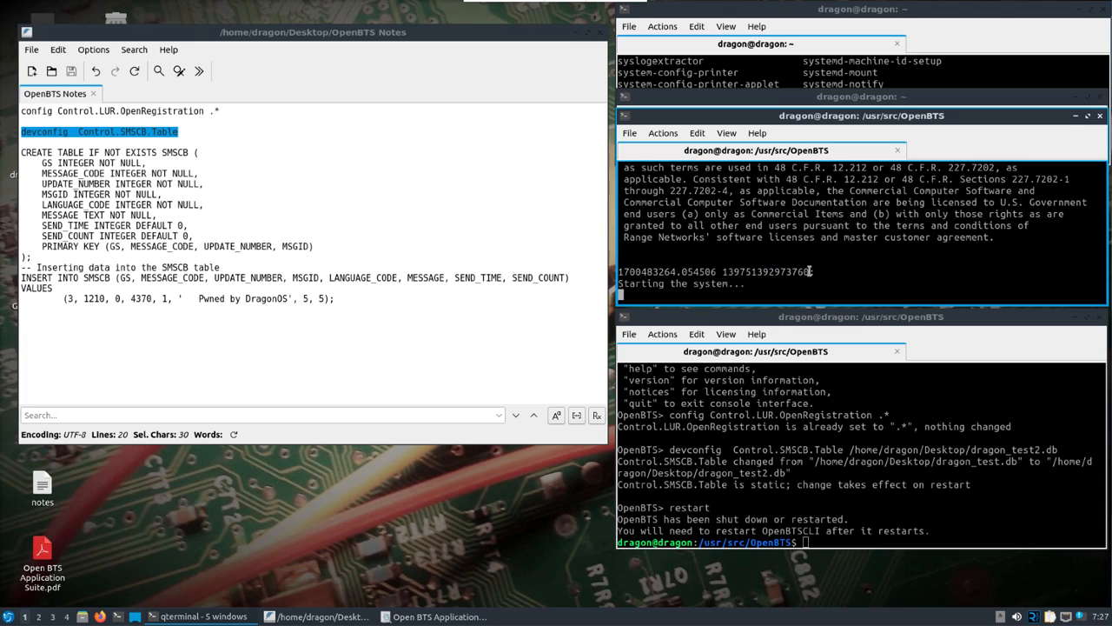
mouse_move(901, 480)
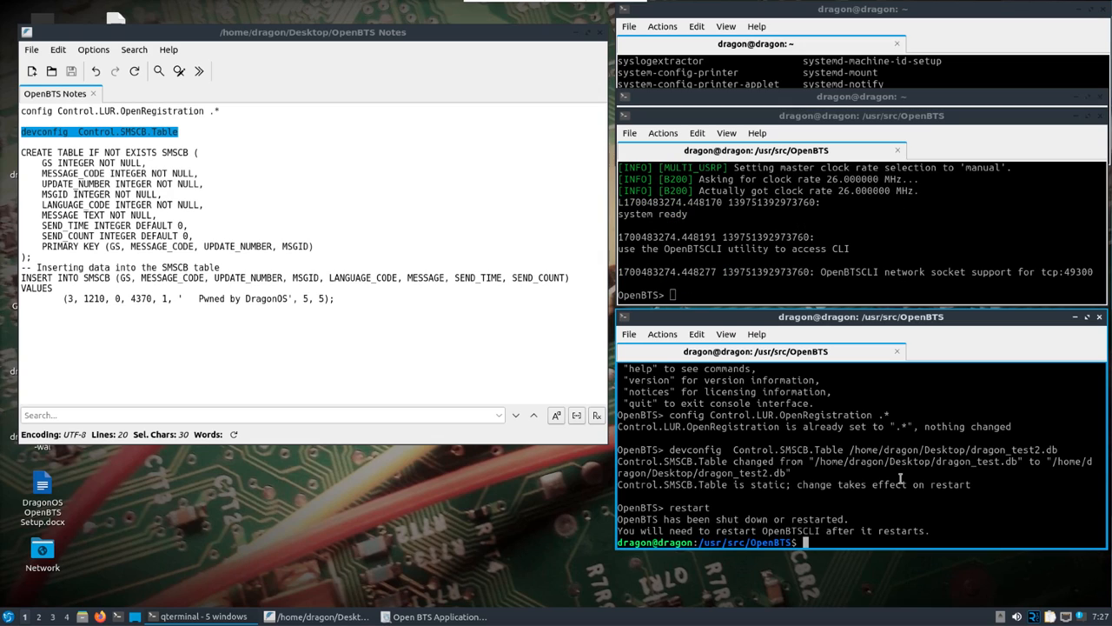
Reconnect OpenBTSCLI, reapply the dragon_test2.db SMSCB table setting, and type restart.
type("cd /usr/src/OpenBTS/")
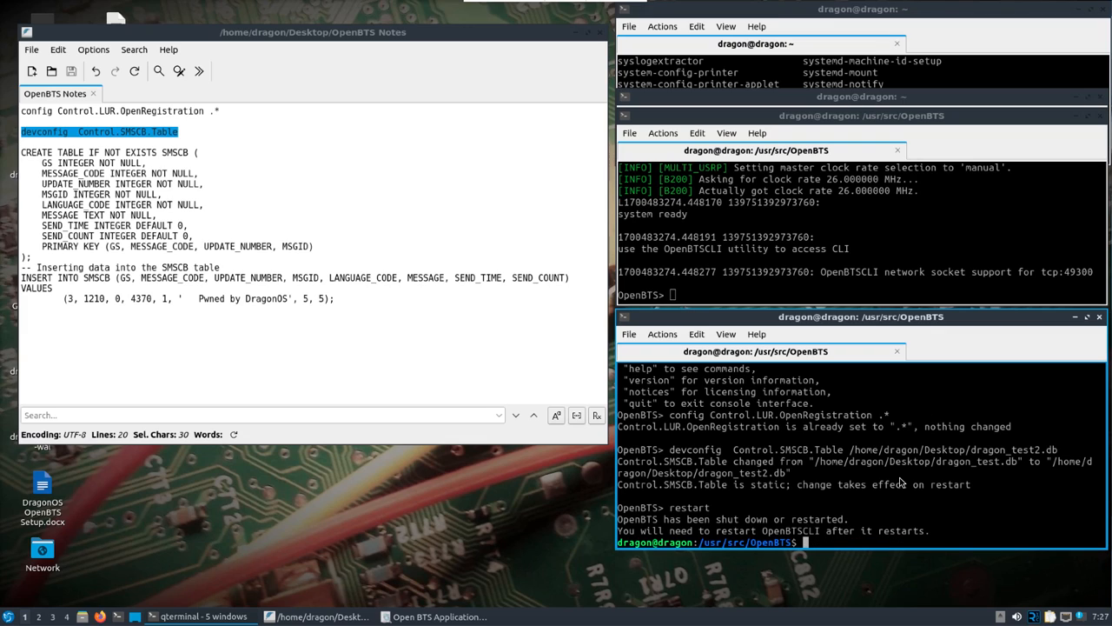
type("./OpenBTSCLI")
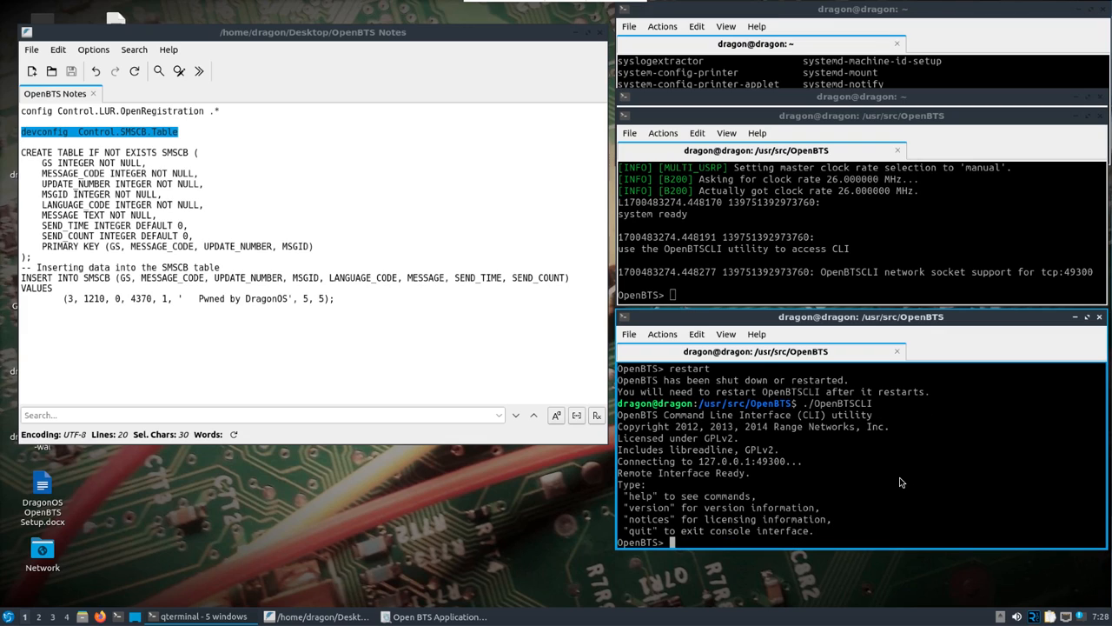
type("devconfig  Control.SMSCB.Table /home/dragon/Desktop/dragon_test2.db")
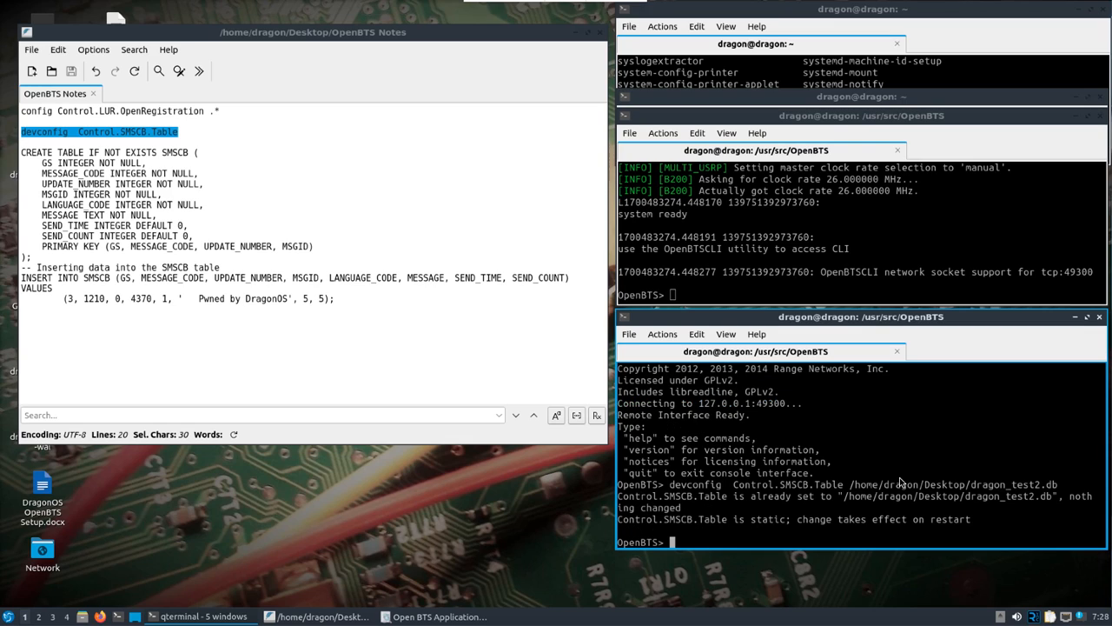
type("restart")
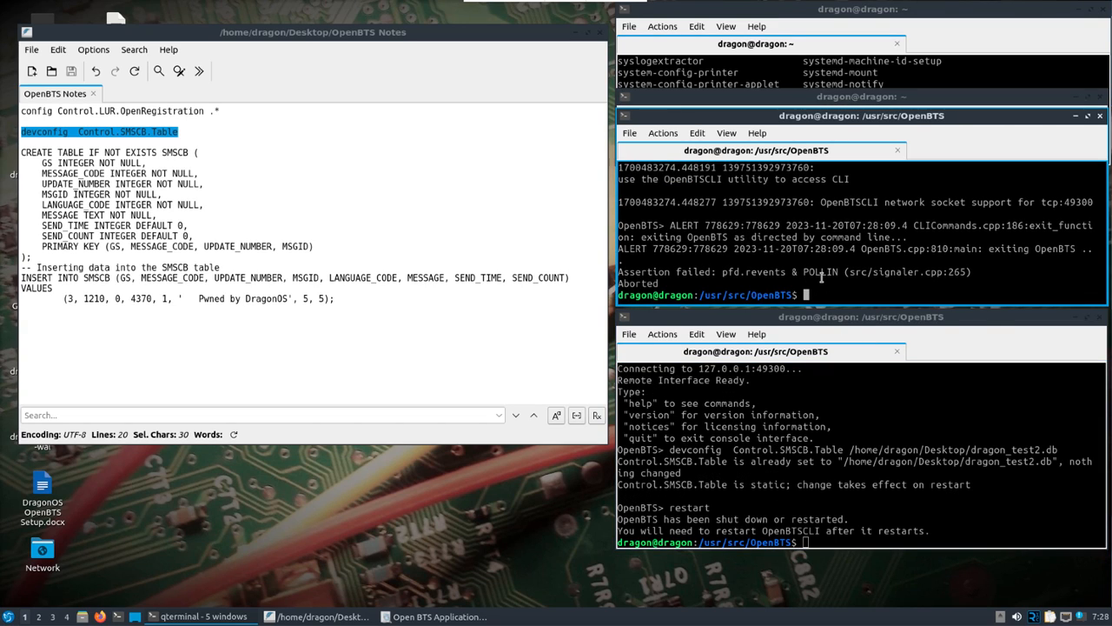
Run sudo ./OpenBTS, interrupt it with Ctrl+C, and start it again.
type("sudo ./OpenBTS")
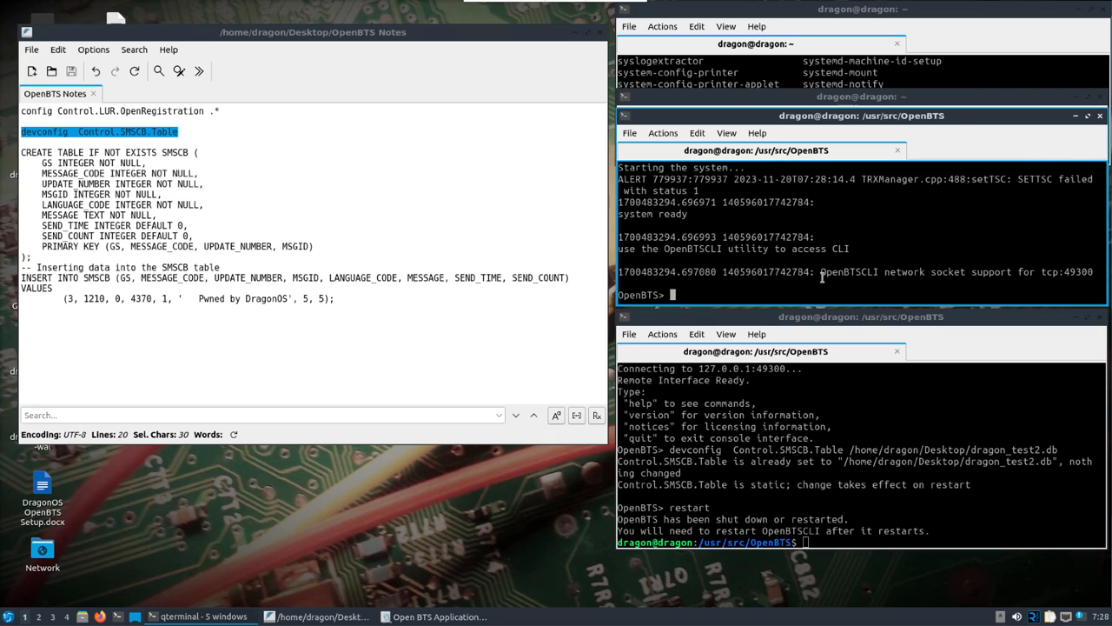
key("ctrl+c")
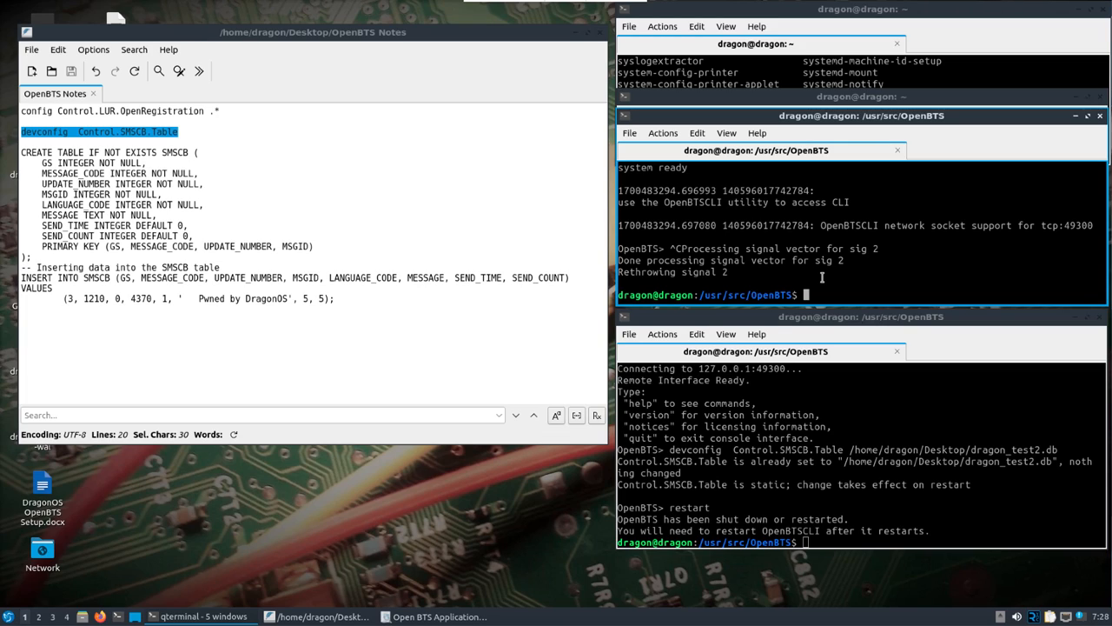
type("sudo ./OpenBTS")
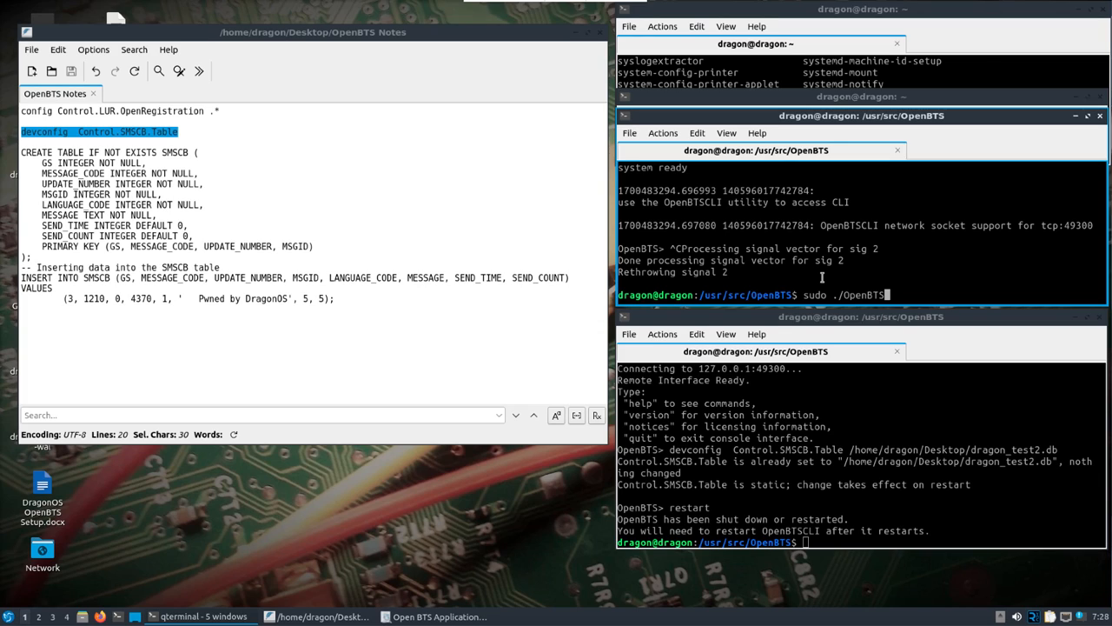
key("Return")
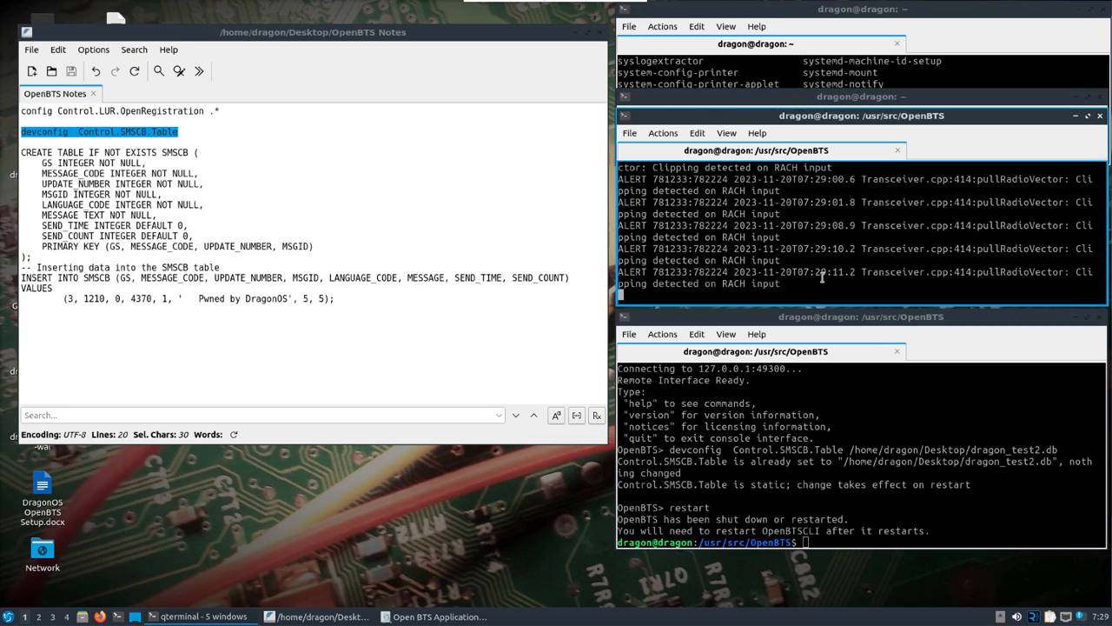
mouse_move(906, 273)
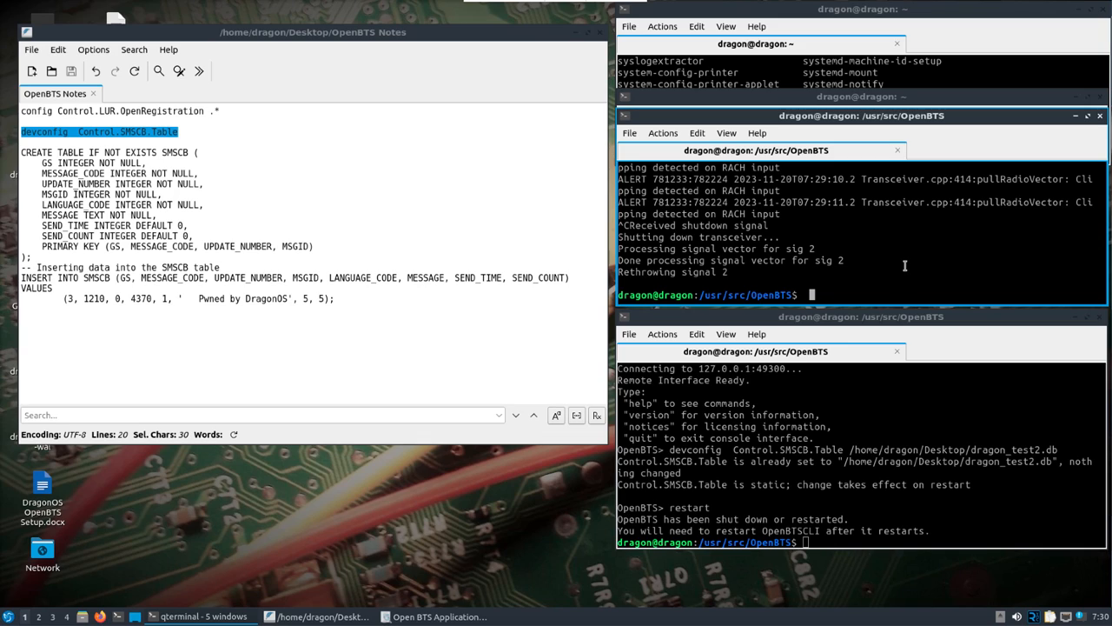
mouse_move(895, 265)
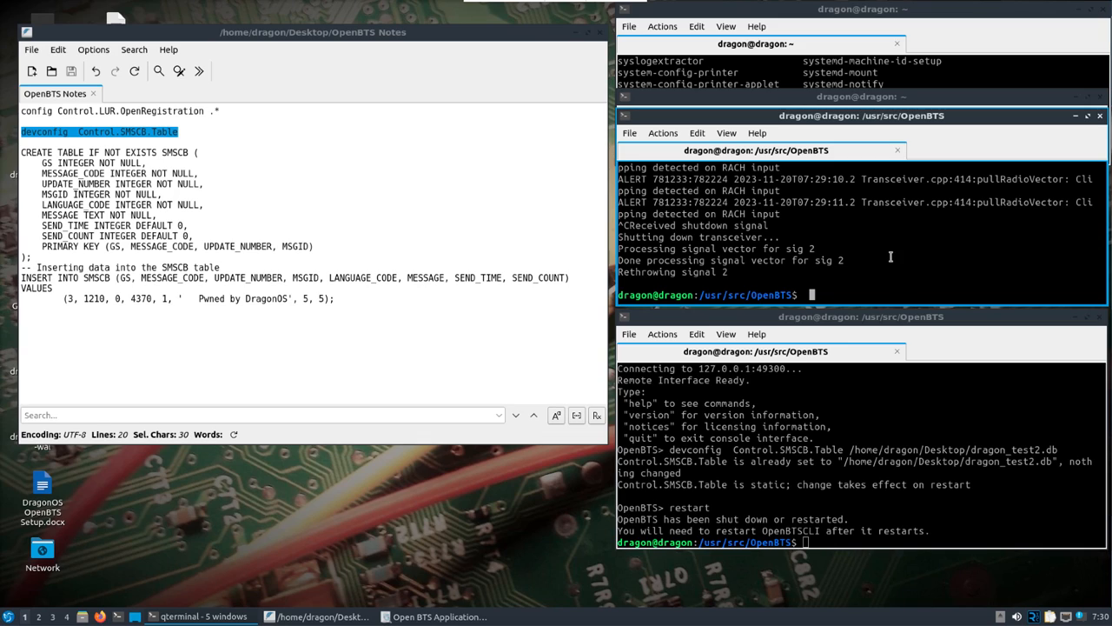